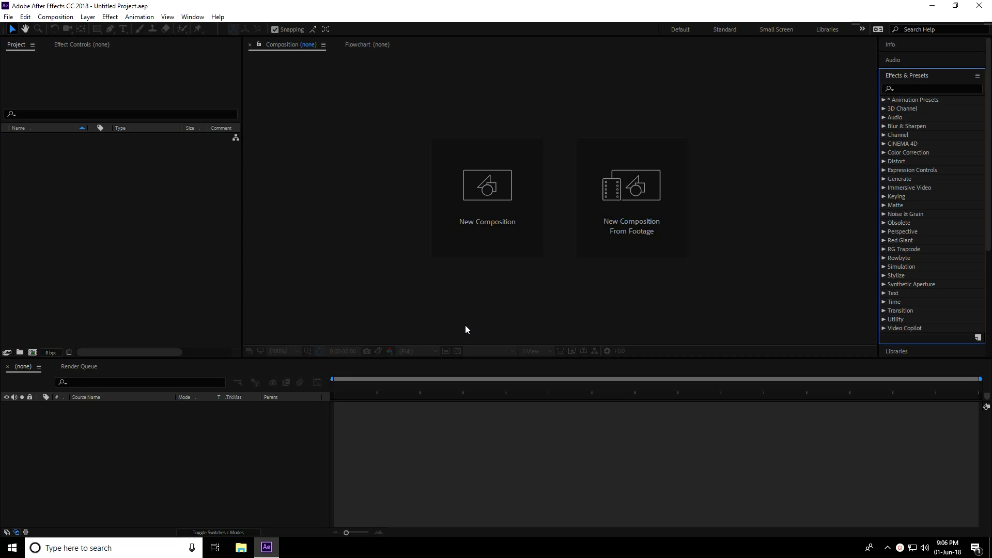
pyautogui.moveTo(468, 228)
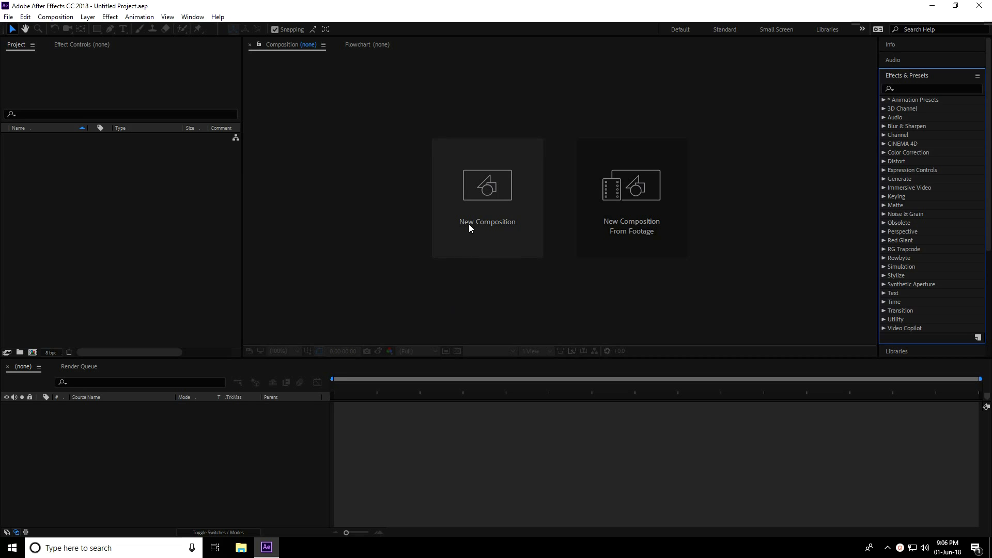
# Step: Create Comp 1 using the HDTV 1080 29.97 preset, 1920×1080, 15 seconds long
pyautogui.click(487, 185)
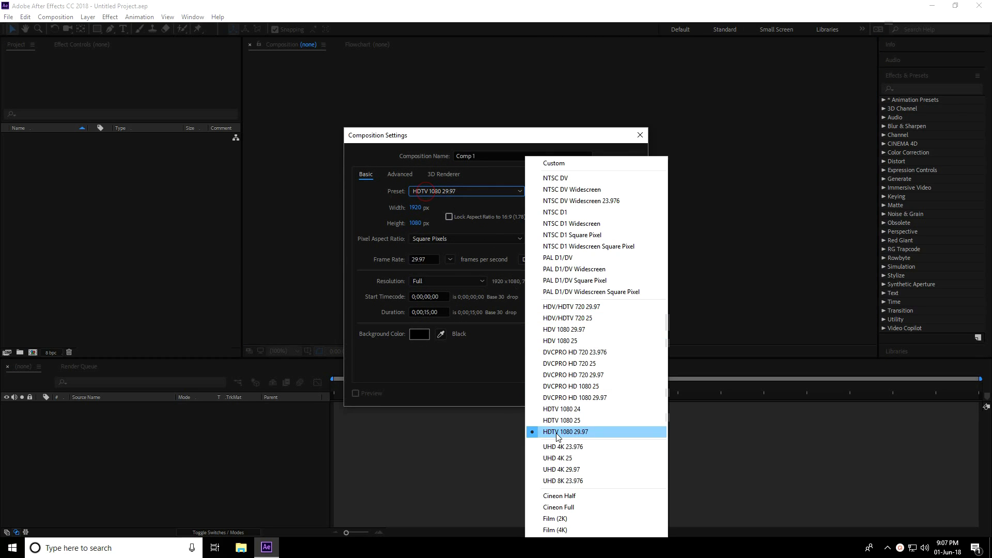
pyautogui.moveTo(572, 435)
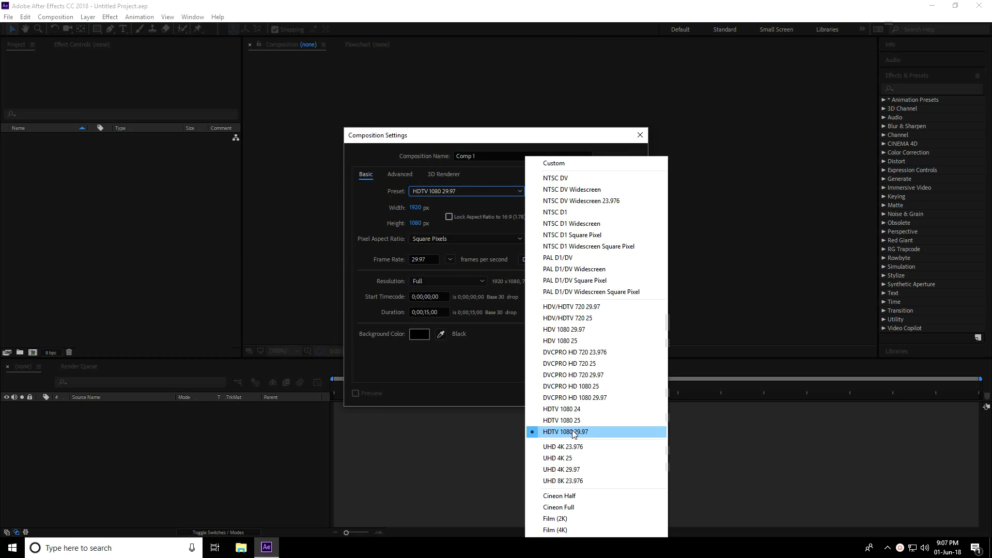
pyautogui.click(565, 432)
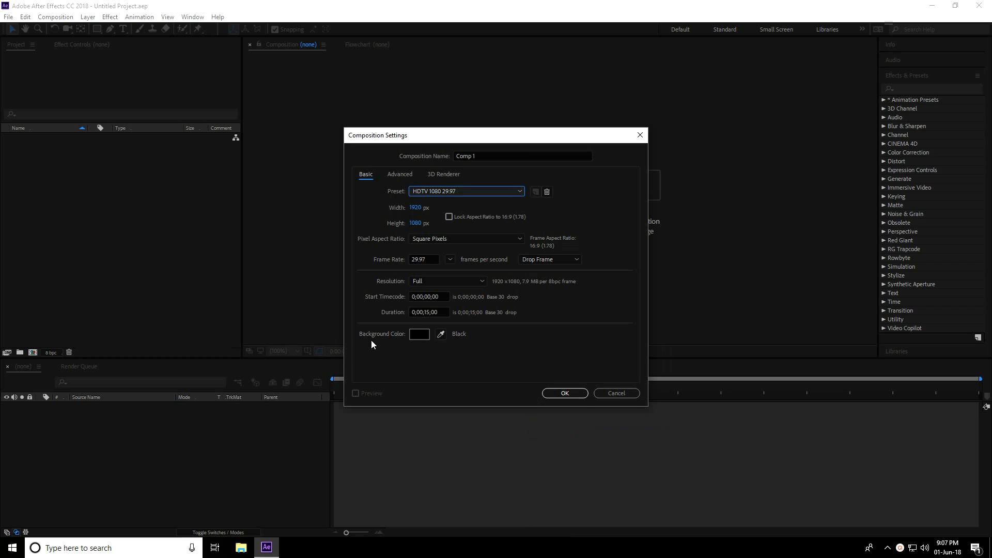
pyautogui.click(563, 393)
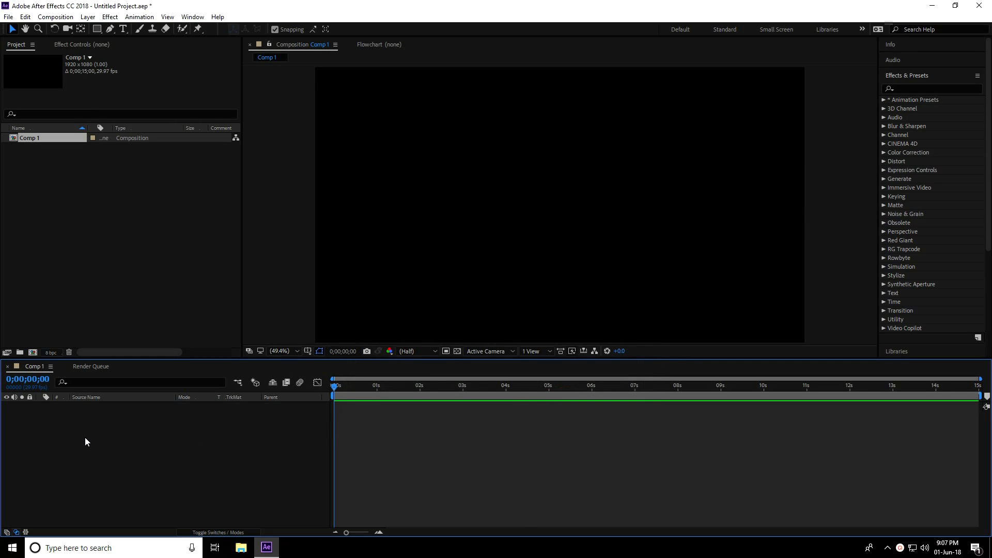
# Step: Add a black full-frame solid layer named BG to Comp 1
pyautogui.rightClick(86, 441)
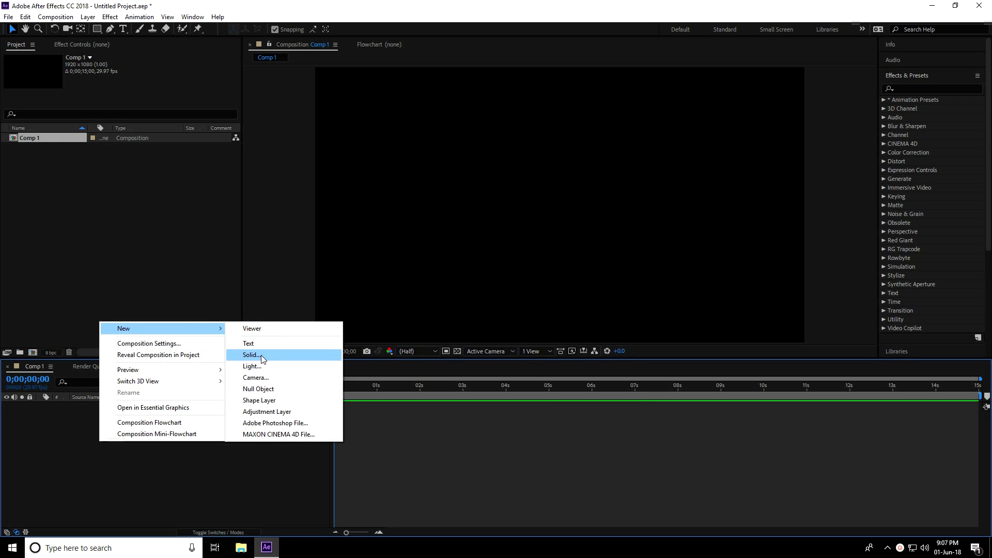
pyautogui.click(251, 354)
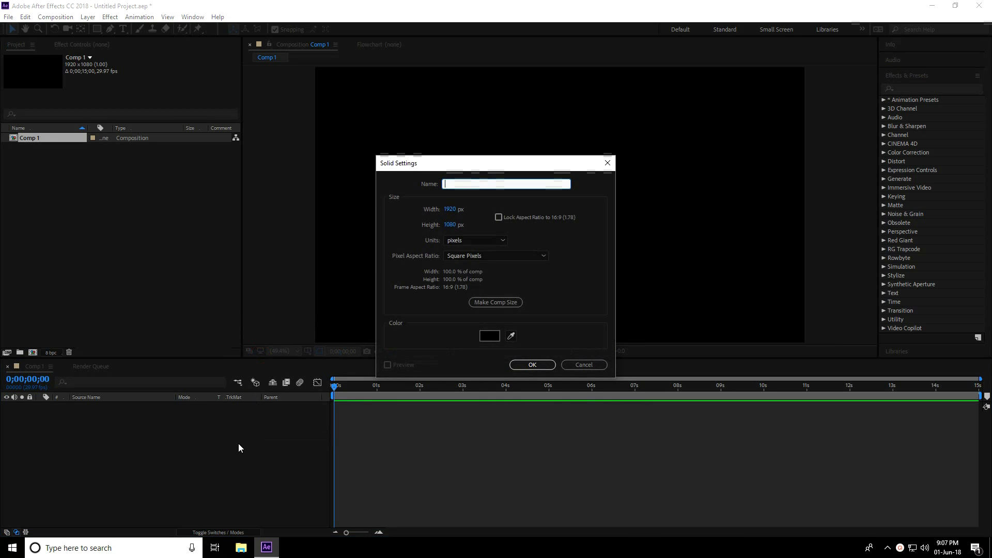
pyautogui.write('BH')
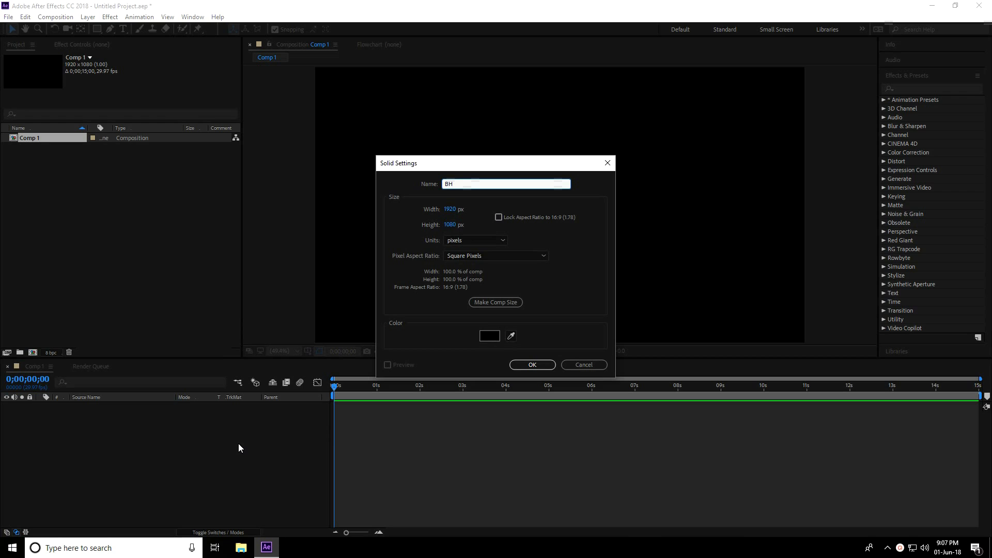
pyautogui.write('BG')
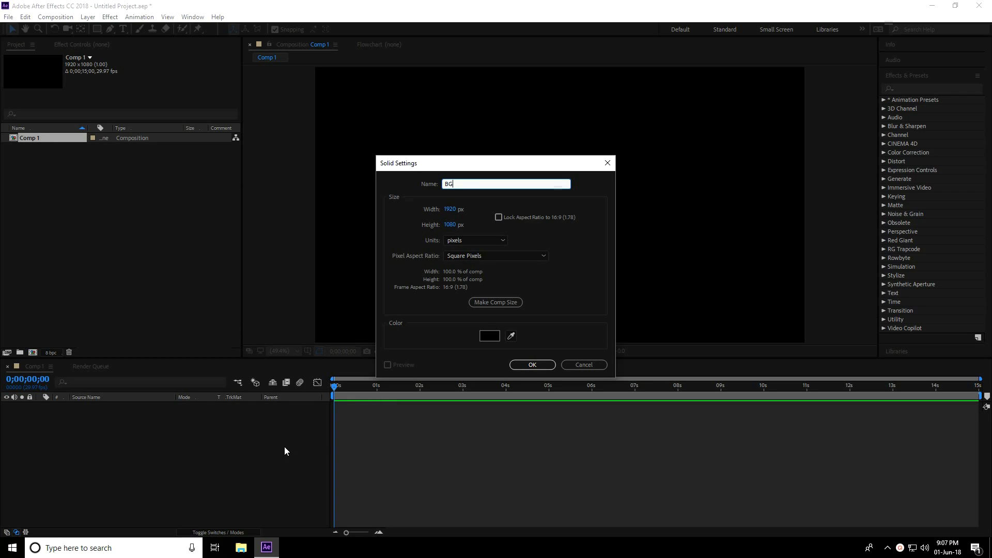
pyautogui.click(531, 365)
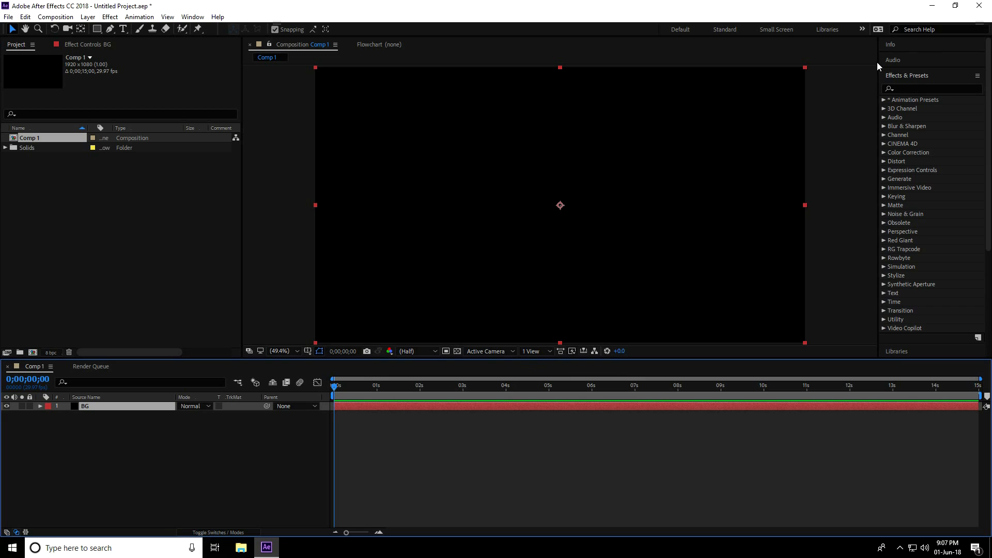
pyautogui.moveTo(907, 98)
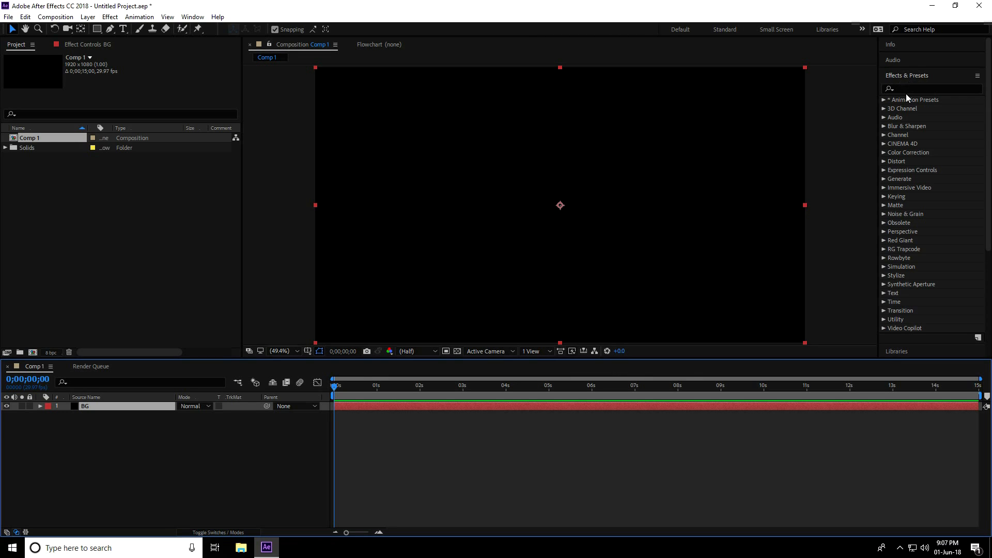
# Step: Apply Gradient Ramp to BG with a dark blue start colour and black end colour
pyautogui.click(930, 88)
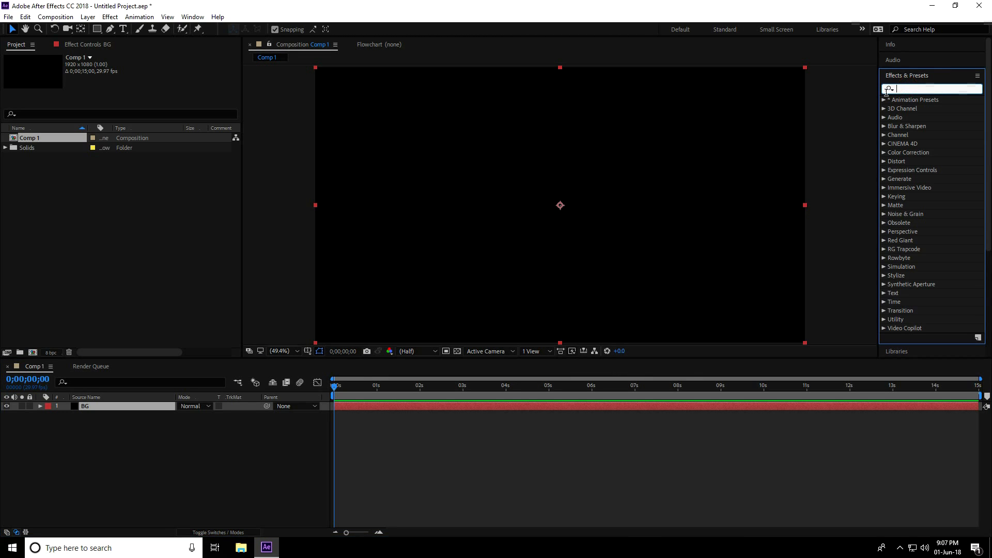
pyautogui.write('ramp')
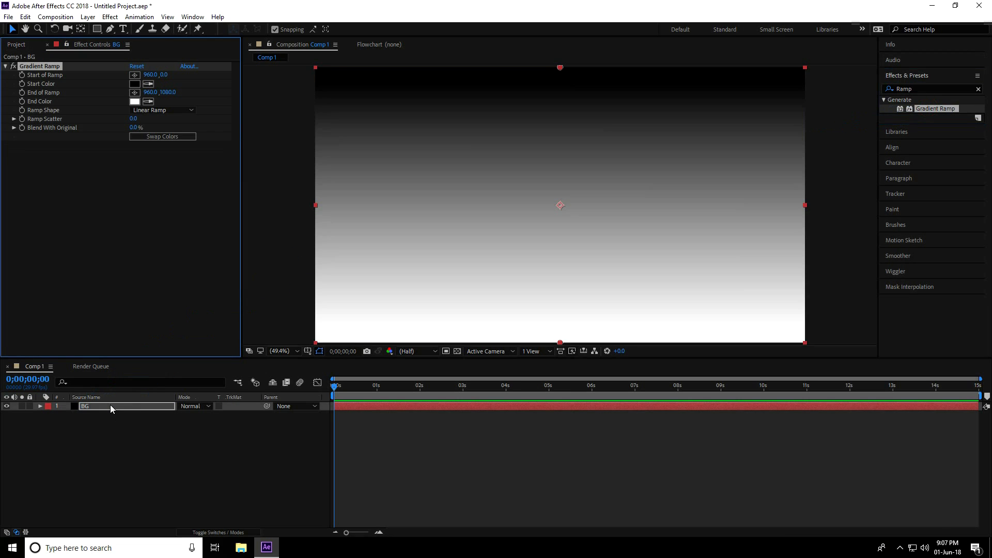
pyautogui.moveTo(247, 132)
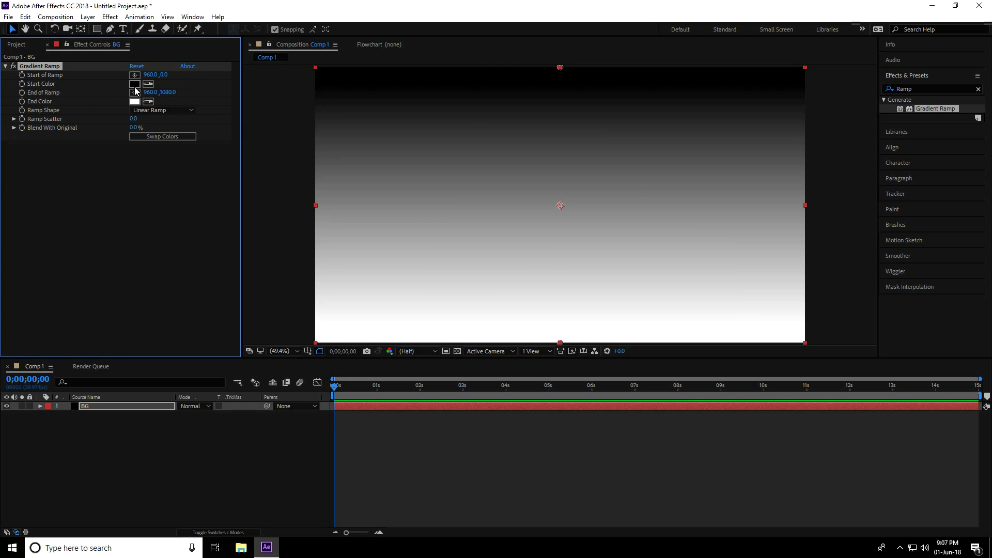
pyautogui.click(134, 84)
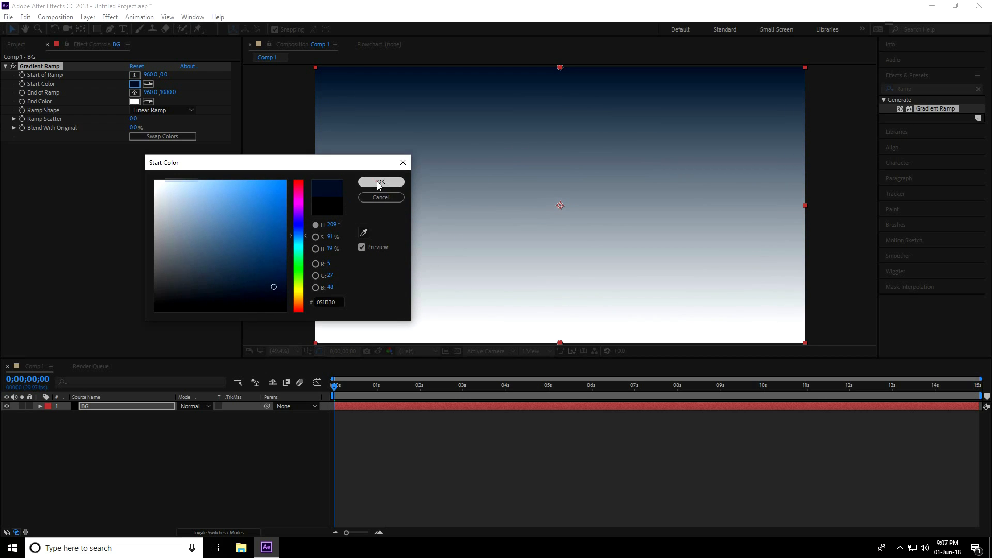
pyautogui.click(380, 182)
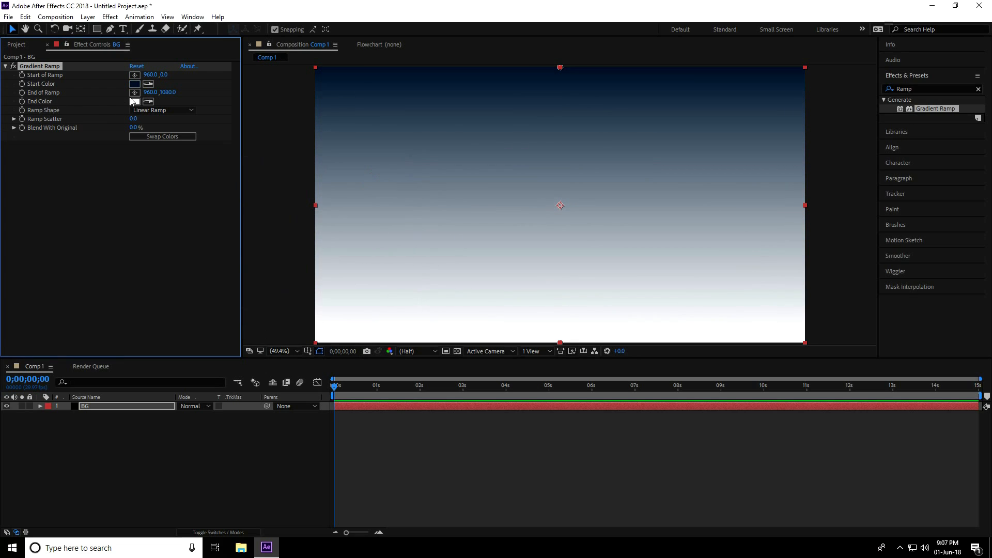
pyautogui.click(135, 101)
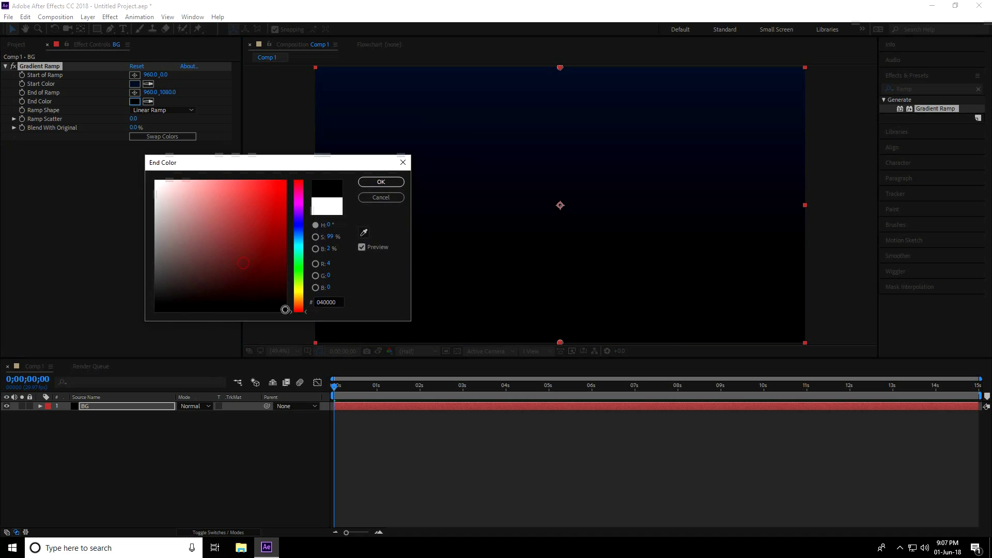
pyautogui.click(381, 182)
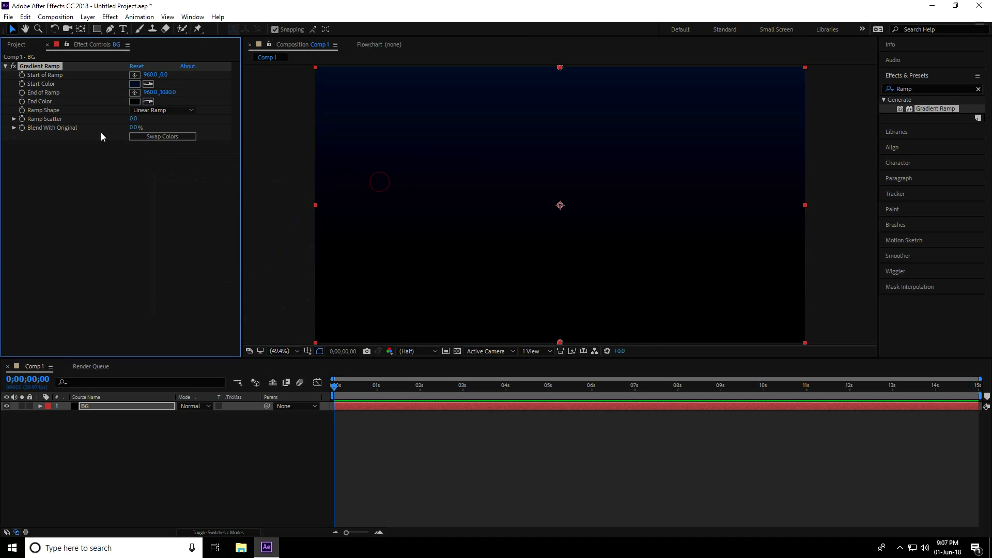
# Step: Make the ramp shape Radial and move its start point to the frame centre
pyautogui.click(161, 110)
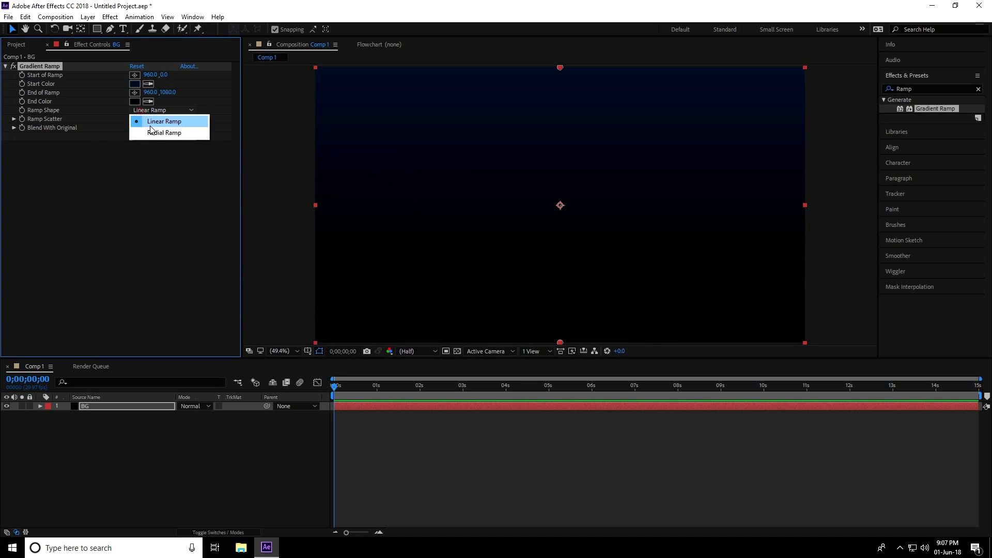
pyautogui.click(164, 133)
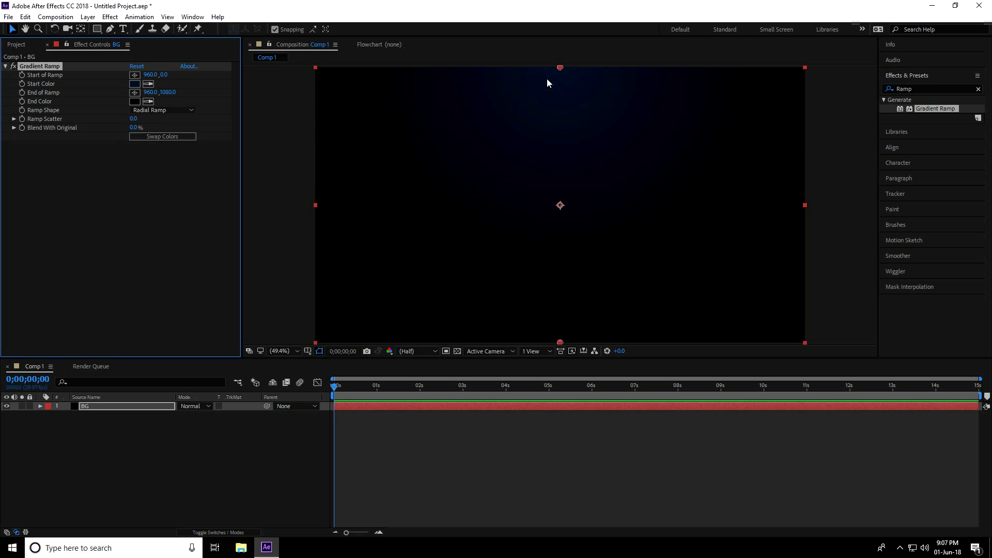
pyautogui.moveTo(560, 67); pyautogui.dragTo(565, 175)
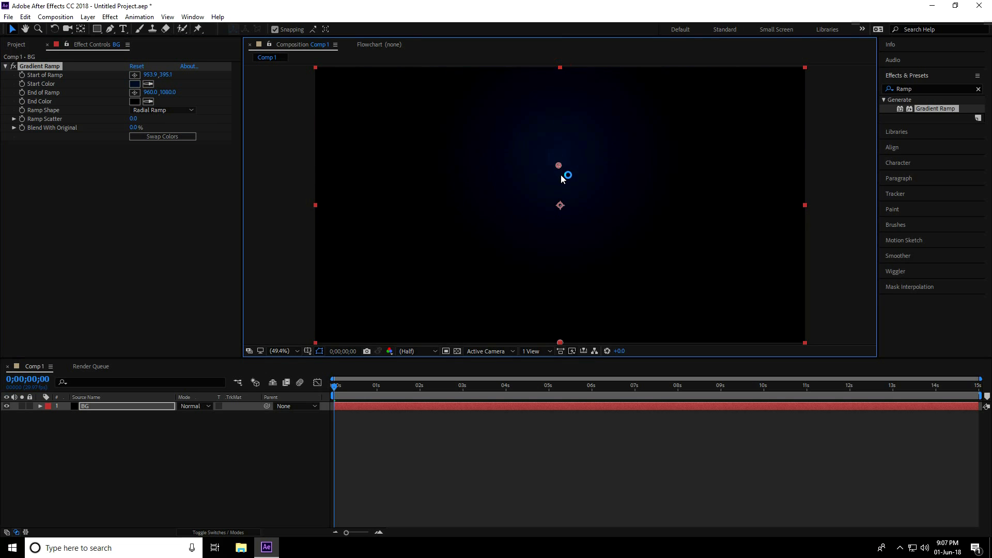
pyautogui.moveTo(558, 165); pyautogui.dragTo(558, 204)
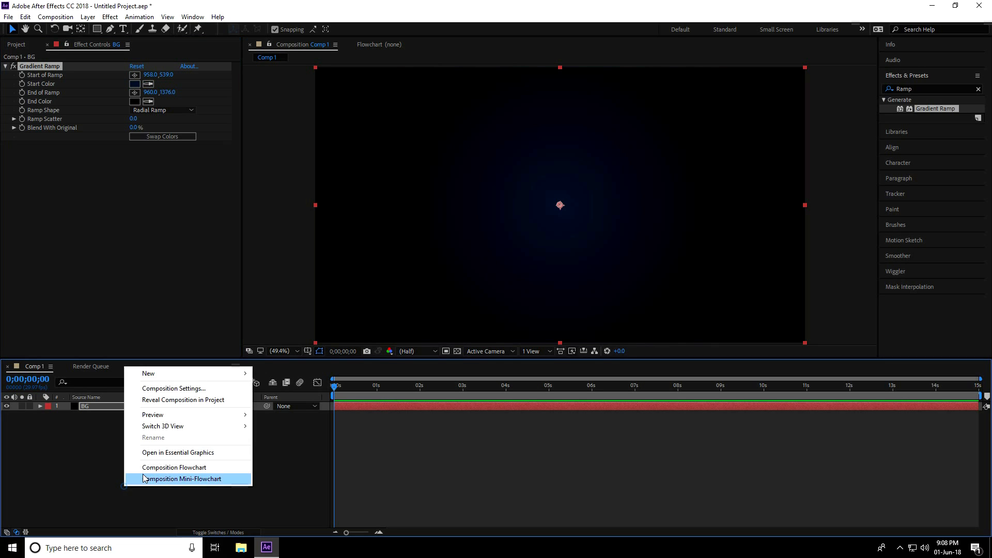
pyautogui.moveTo(148, 373)
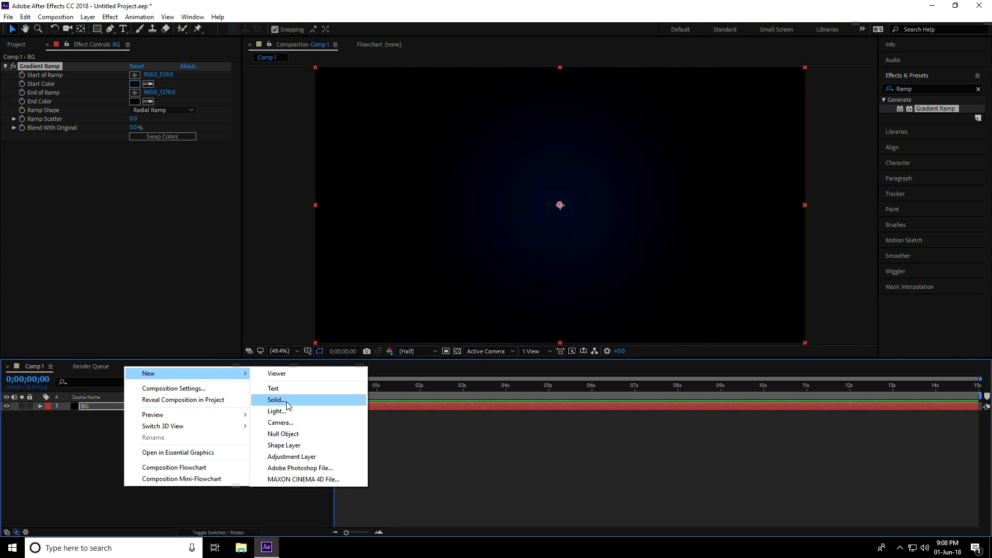
# Step: Add a solid named Plexus above BG and apply the Rowbyte Plexus effect to it
pyautogui.click(276, 399)
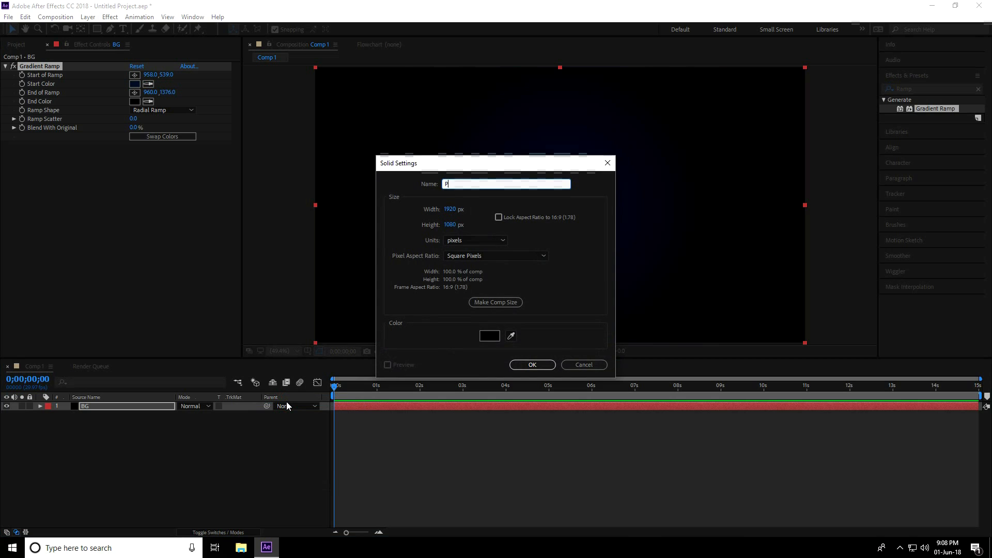
pyautogui.write('lexus')
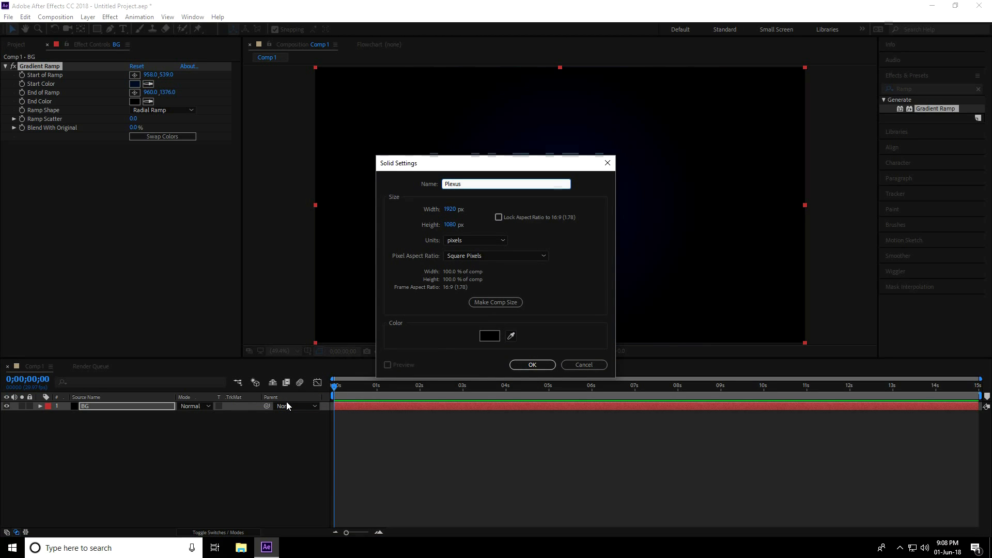
pyautogui.click(532, 364)
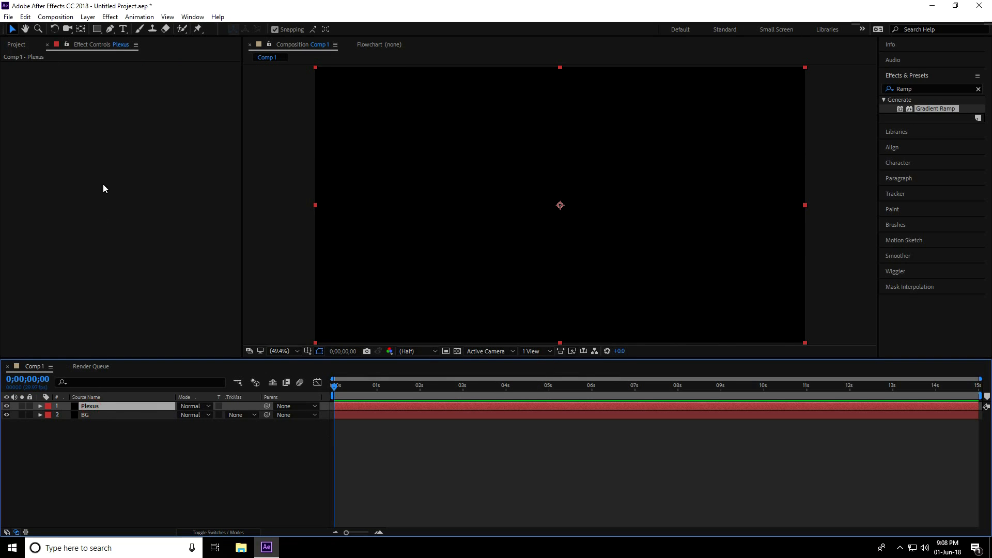
pyautogui.click(109, 17)
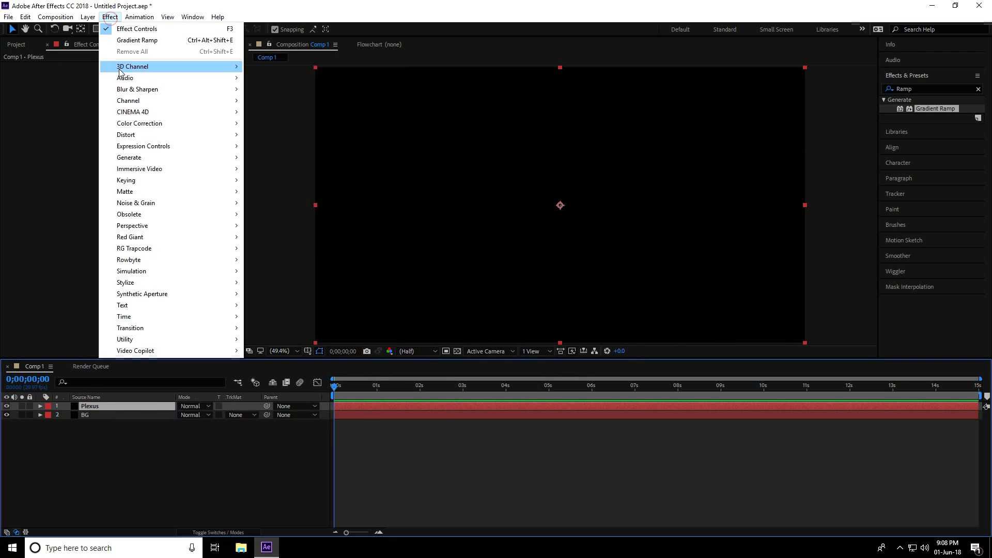
pyautogui.moveTo(128, 259)
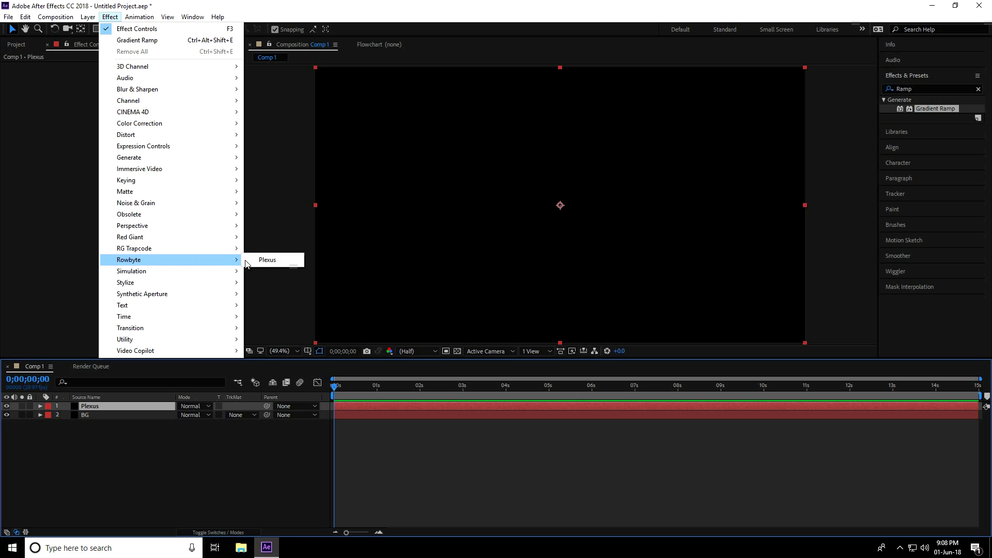
pyautogui.click(267, 260)
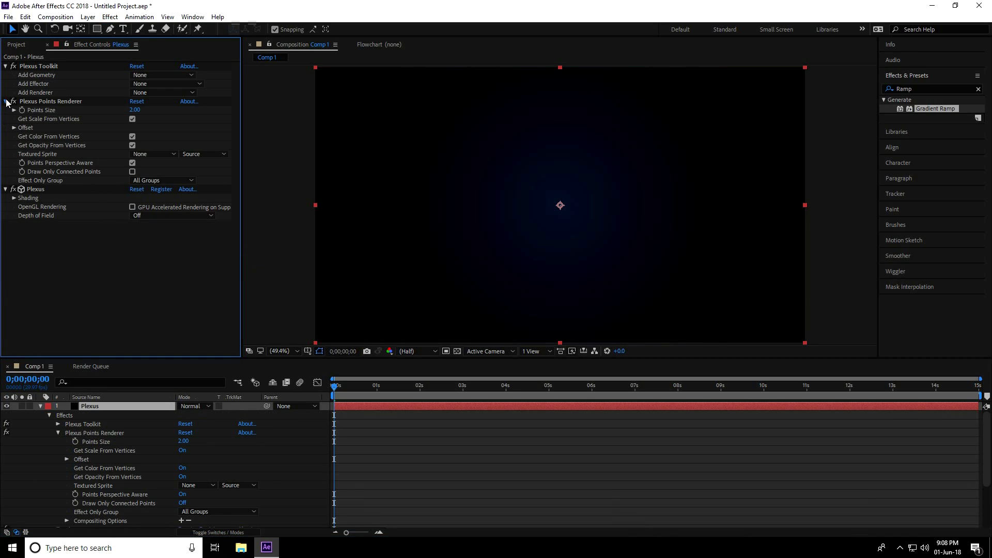
# Step: Add Primitives geometry to Plexus with Primitive Type set to Cube
pyautogui.click(5, 101)
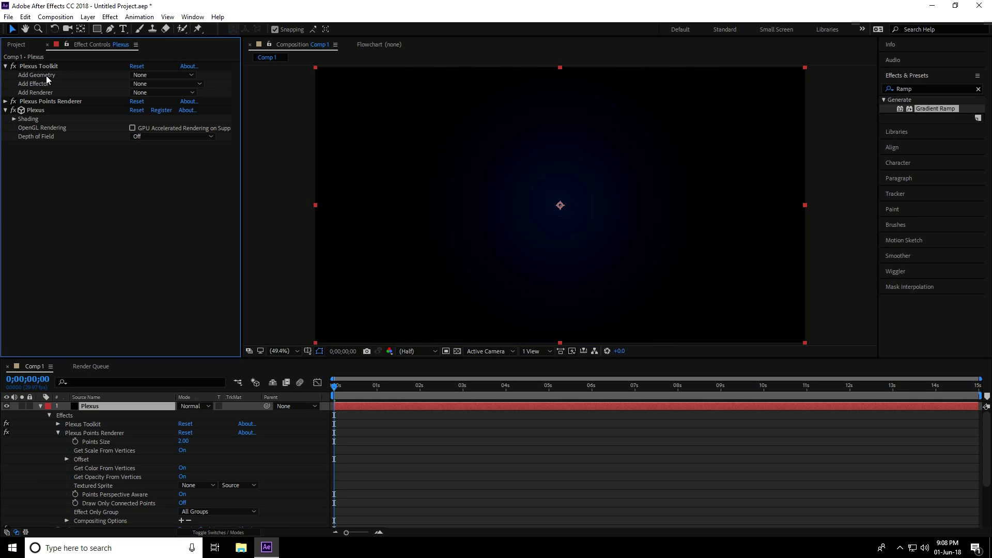
pyautogui.click(163, 74)
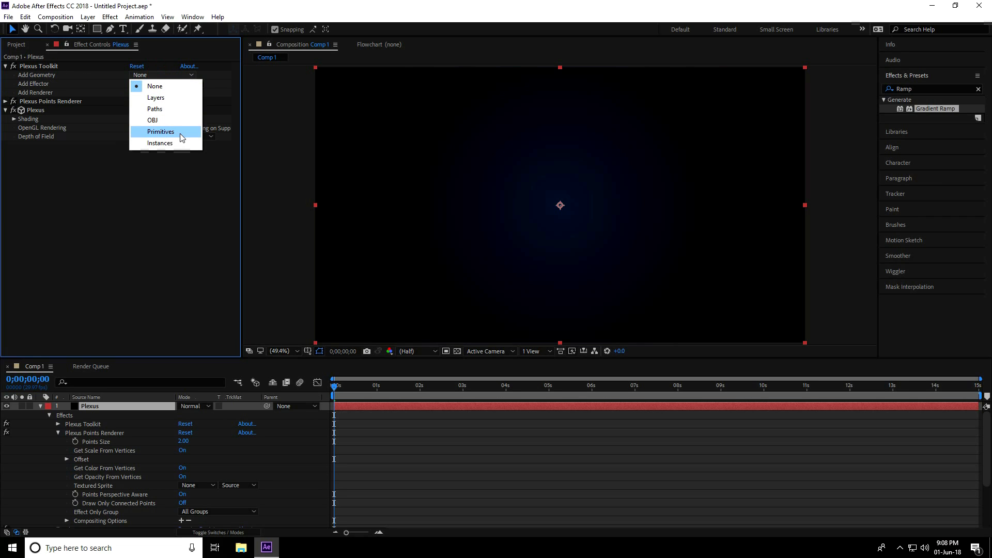
pyautogui.click(160, 132)
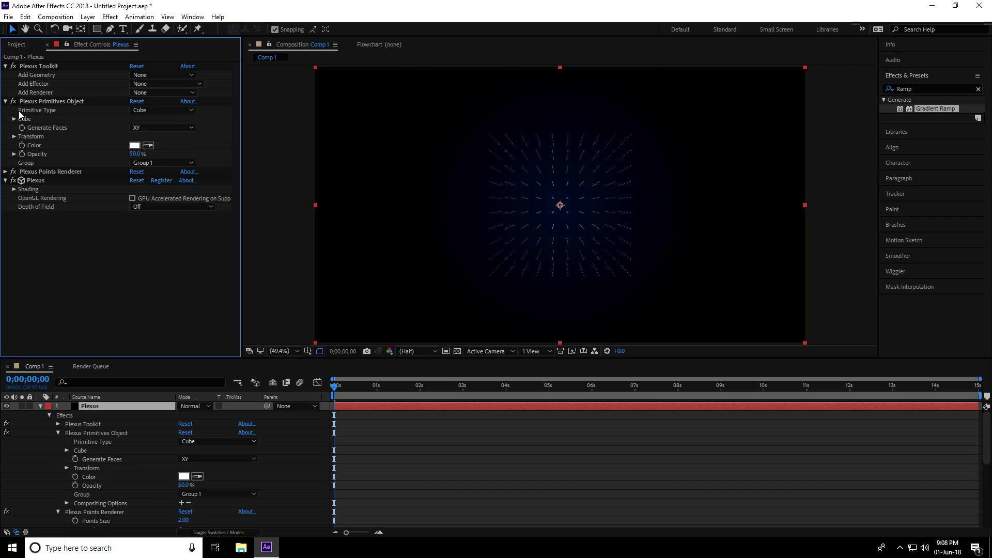
pyautogui.click(161, 110)
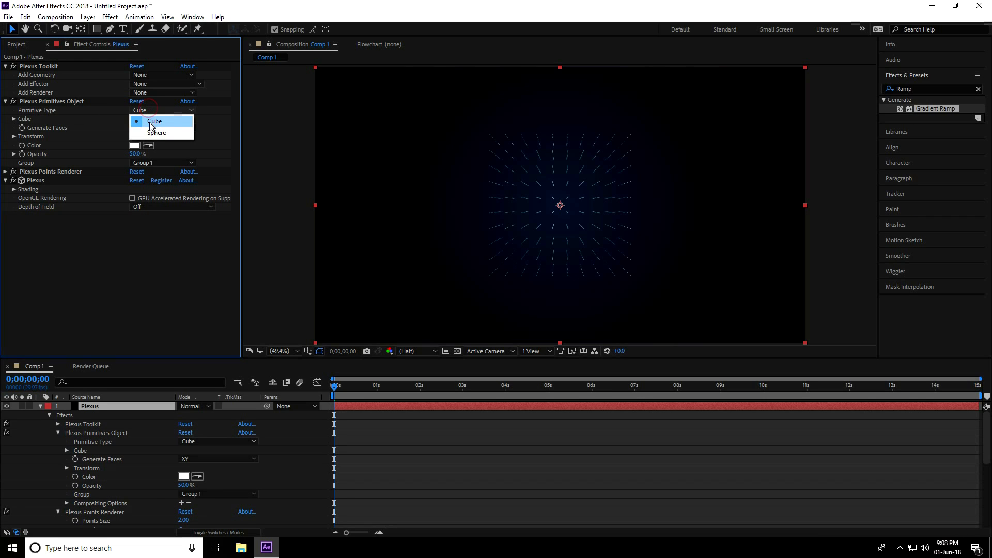
pyautogui.click(155, 121)
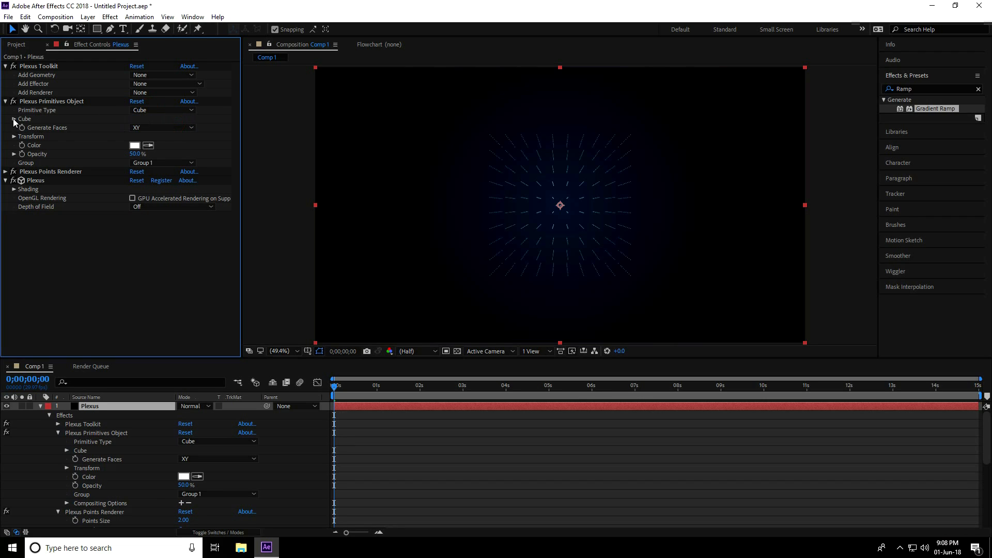
# Step: Give the cube 5 X, Y and Z points and light blue 02A9FF vertices
pyautogui.click(14, 119)
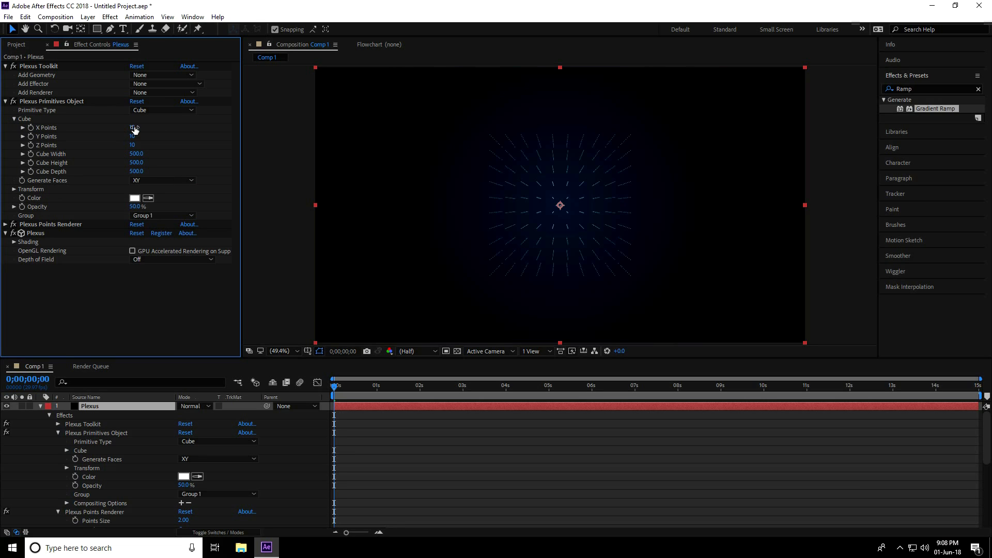
pyautogui.click(134, 135)
pyautogui.write('5')
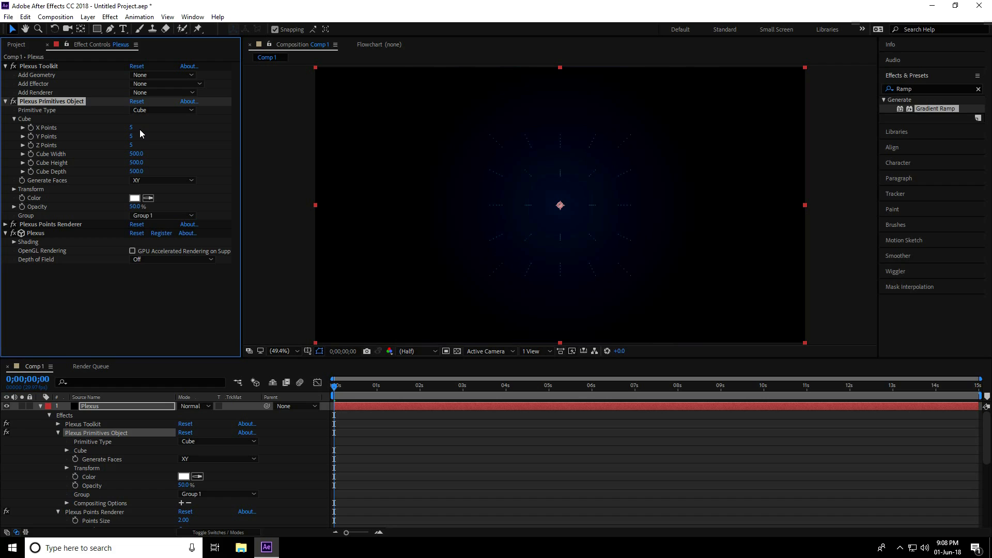
pyautogui.moveTo(33, 205)
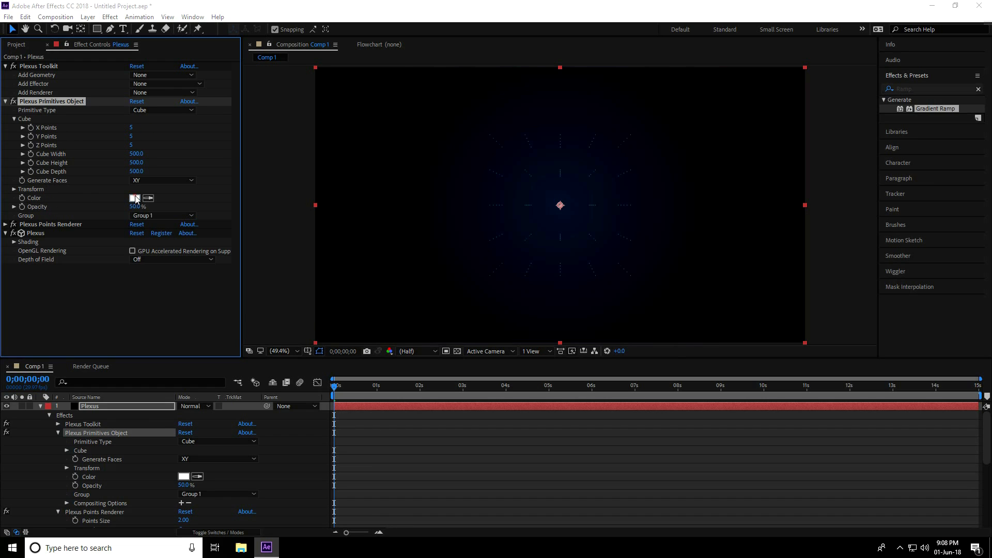
pyautogui.click(134, 197)
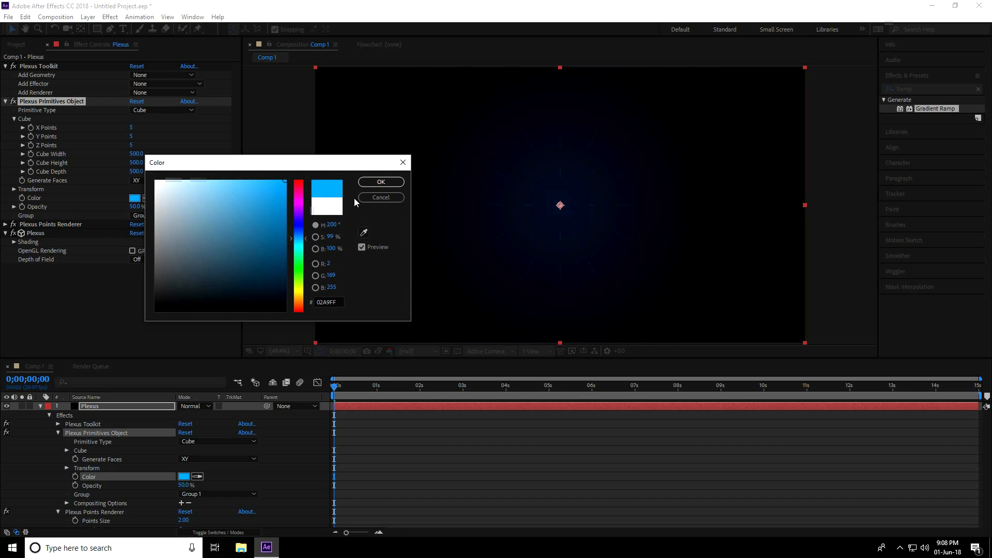
pyautogui.click(381, 181)
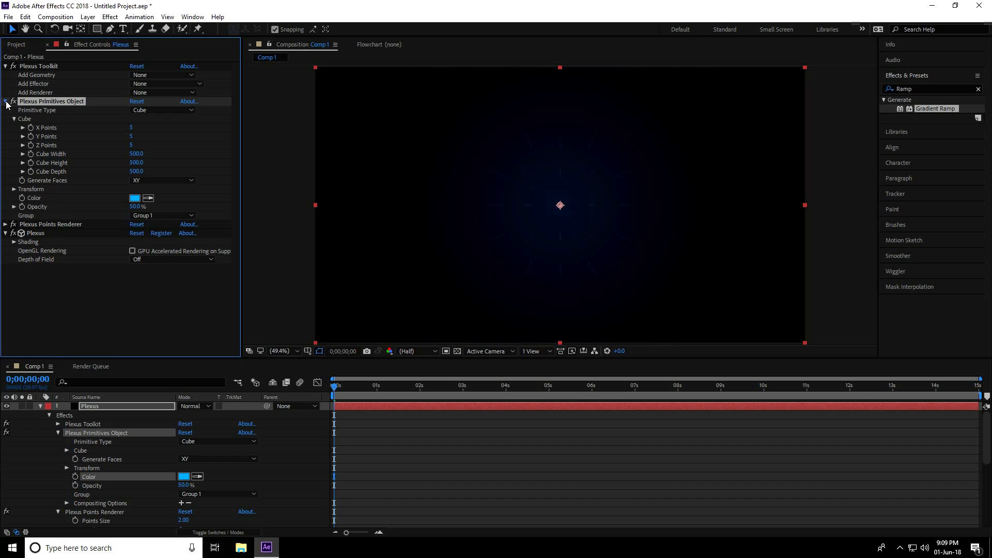
# Step: Add a Plexus Lines Renderer with Maximum Distance 200
pyautogui.click(6, 101)
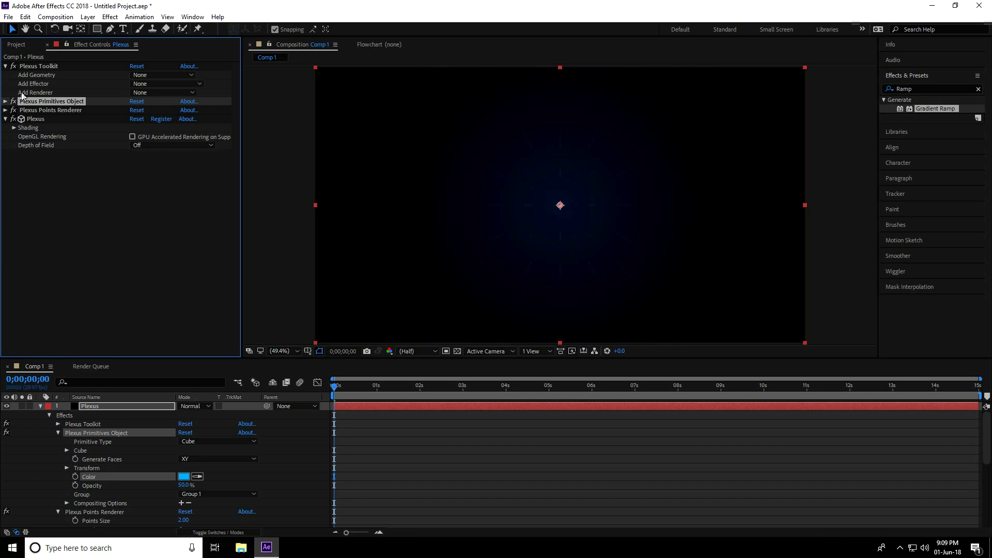
pyautogui.click(166, 93)
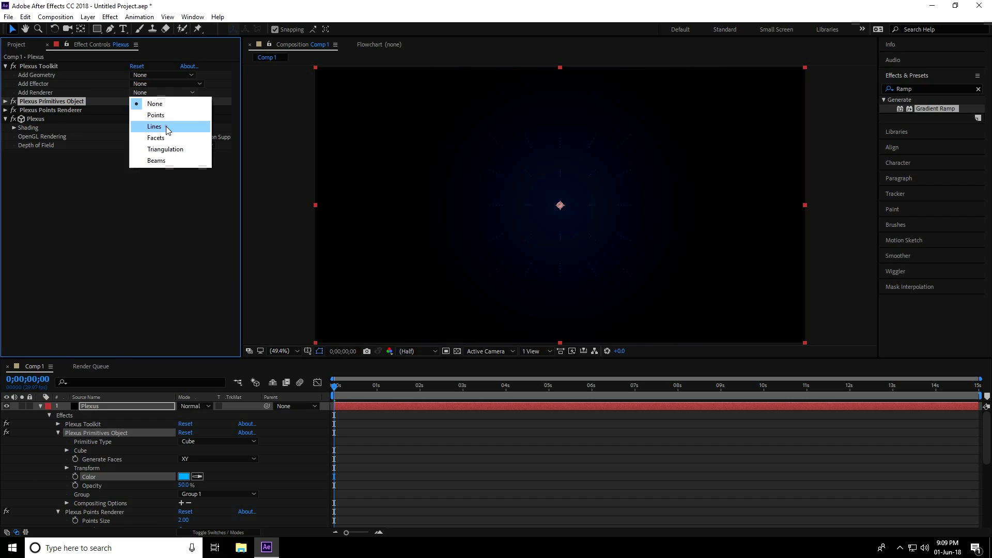
pyautogui.click(154, 126)
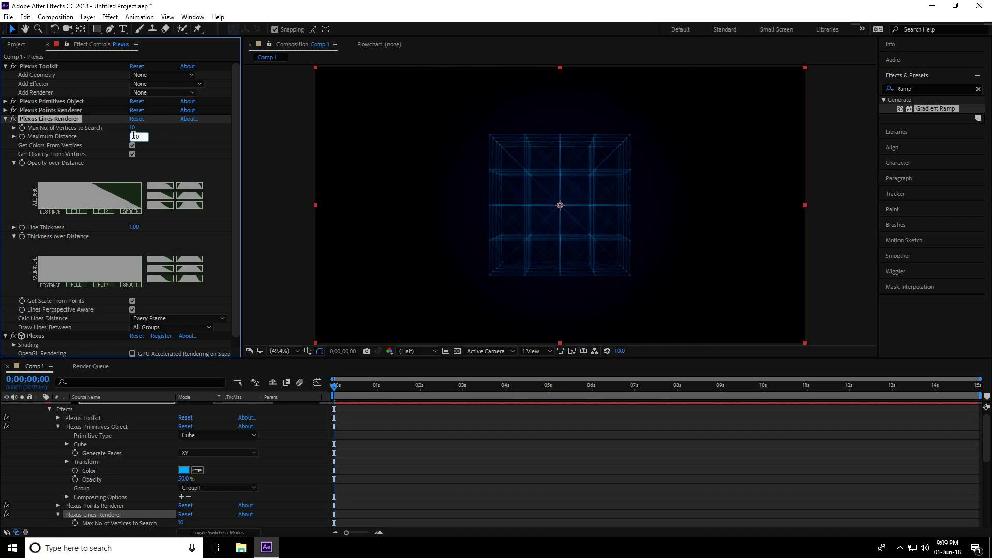
pyautogui.write('200')
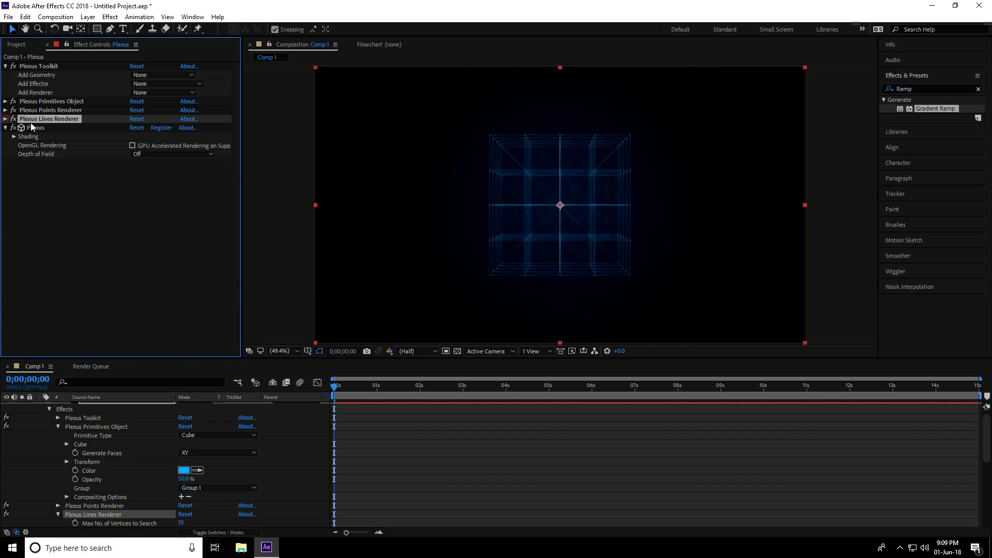
# Step: Add a Plexus Triangulation Renderer, then collapse its settings
pyautogui.click(167, 92)
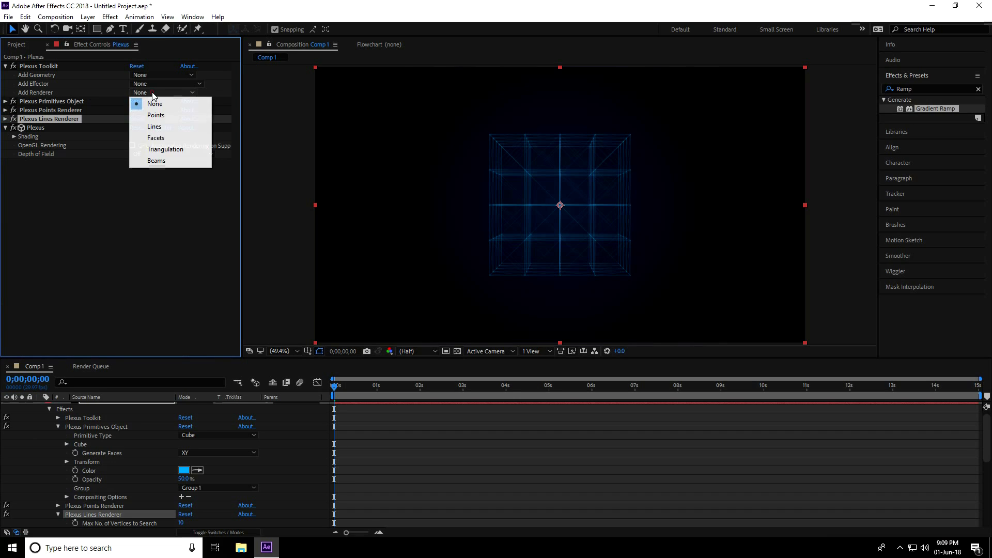
pyautogui.moveTo(164, 148)
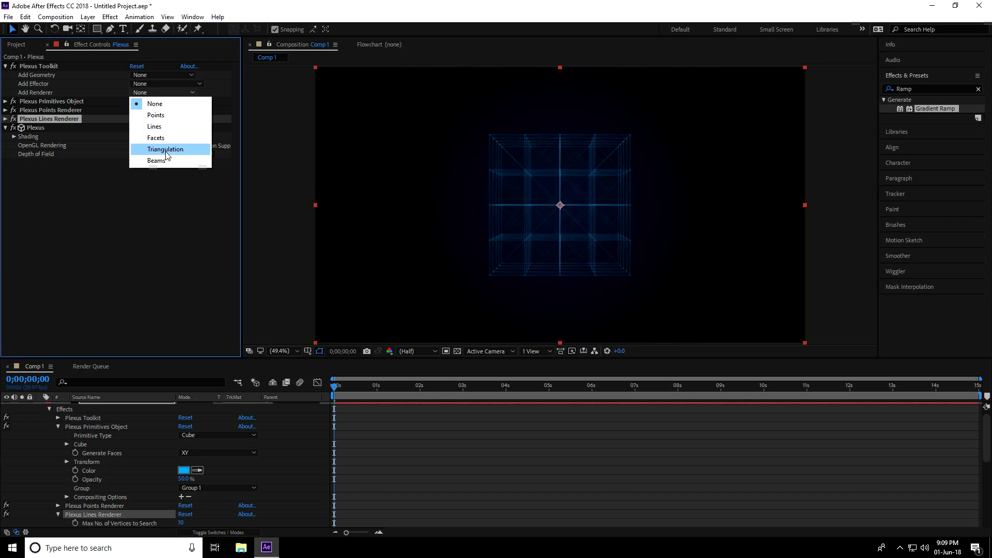
pyautogui.click(165, 149)
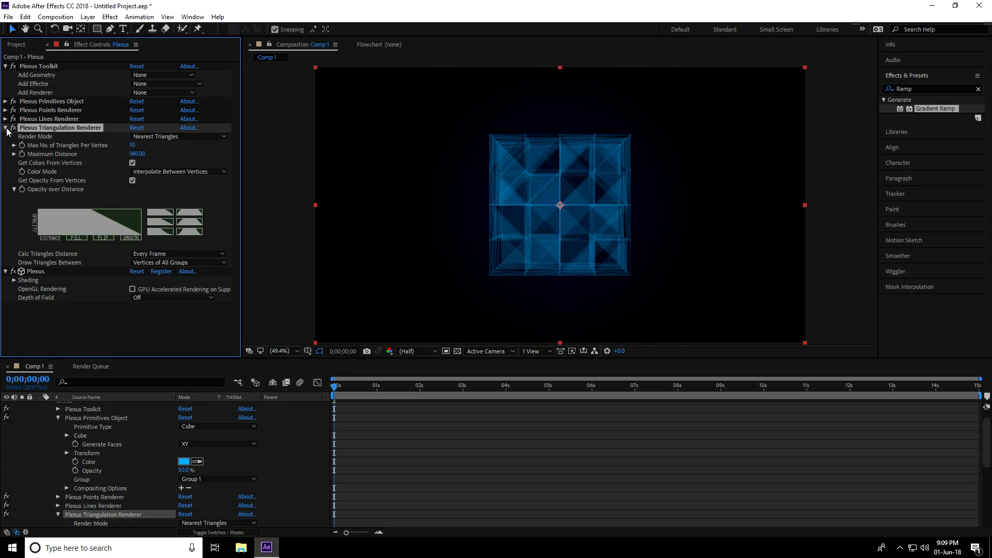
pyautogui.click(5, 127)
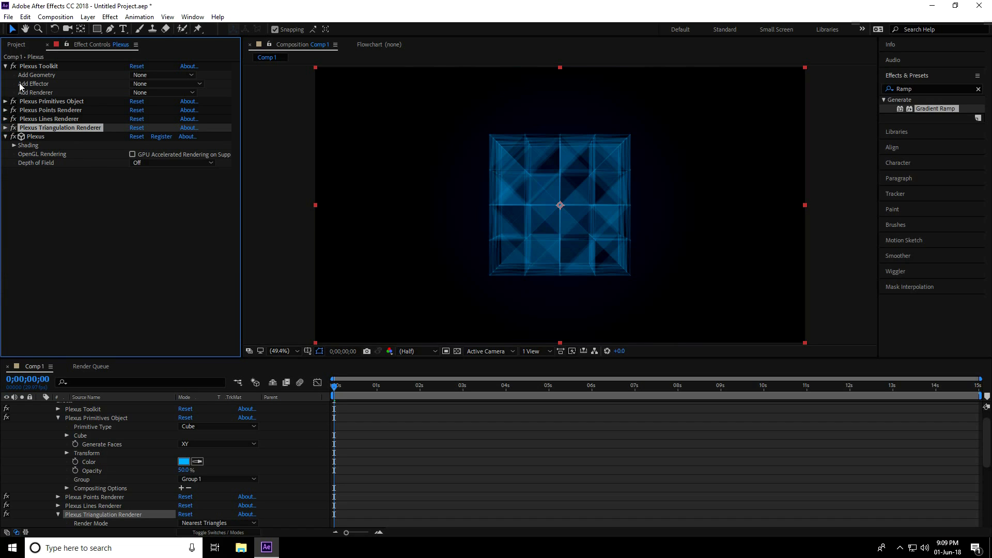
# Step: Add a Plexus Noise Effector with Noise Amplitude -100
pyautogui.click(164, 84)
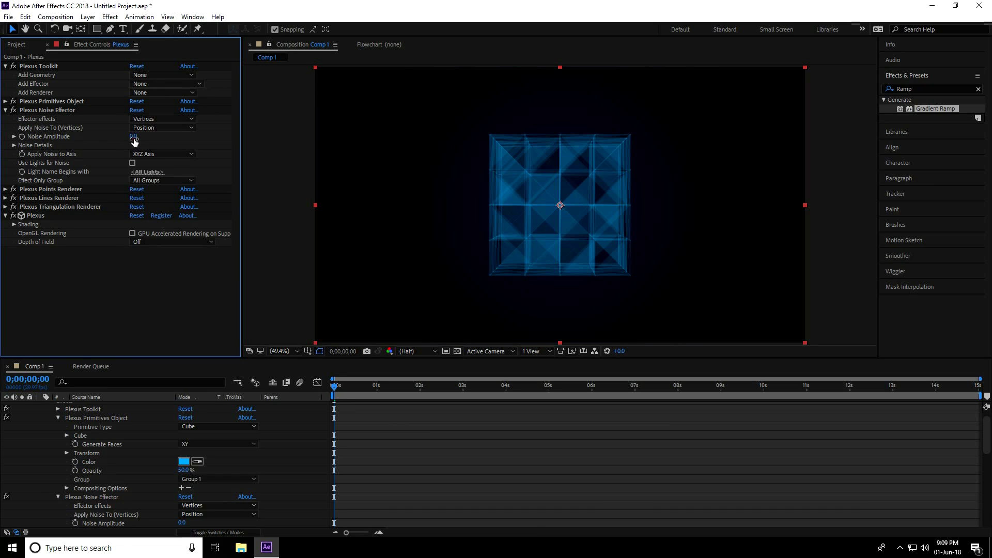
pyautogui.moveTo(133, 137); pyautogui.dragTo(89, 137)
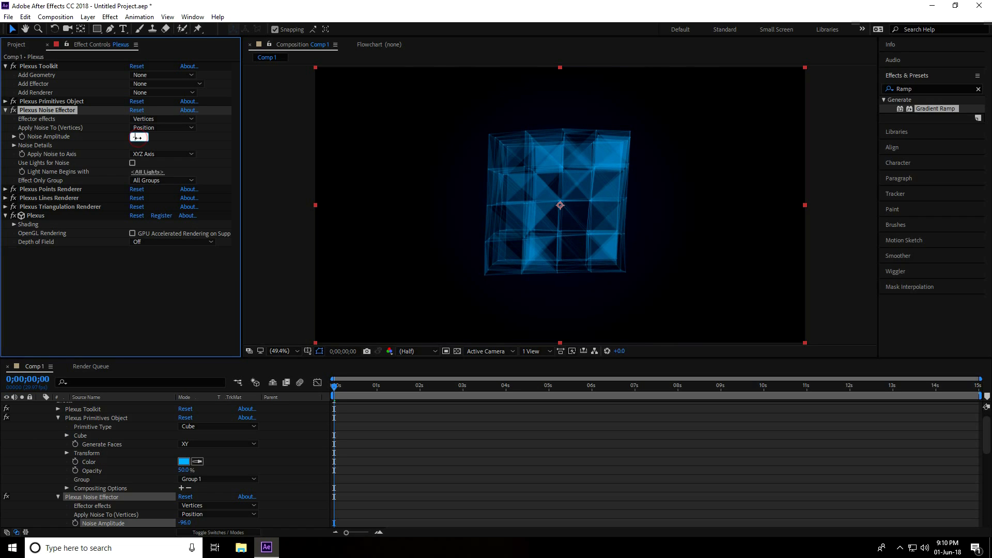
pyautogui.moveTo(138, 136); pyautogui.dragTo(138, 137)
pyautogui.write('-100')
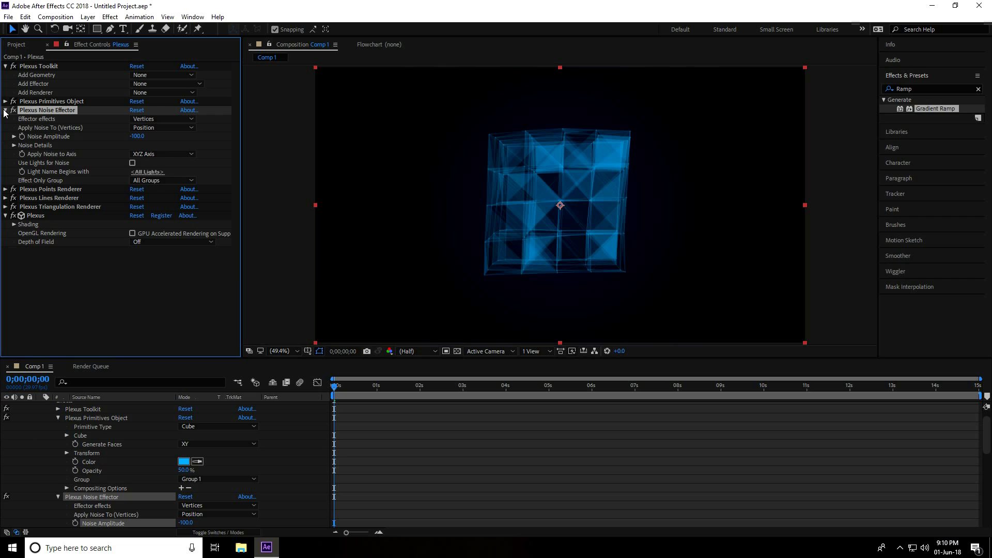
pyautogui.click(164, 84)
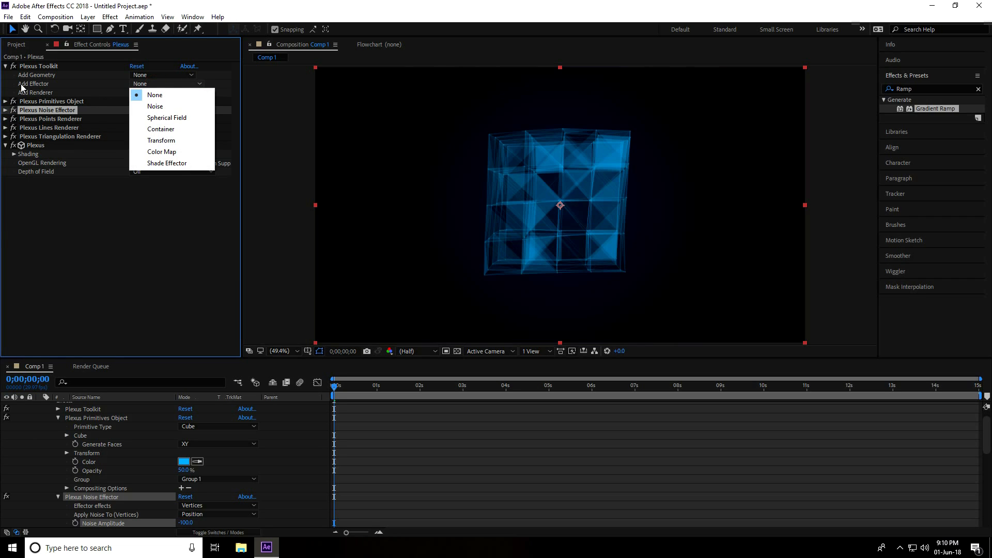
pyautogui.moveTo(161, 140)
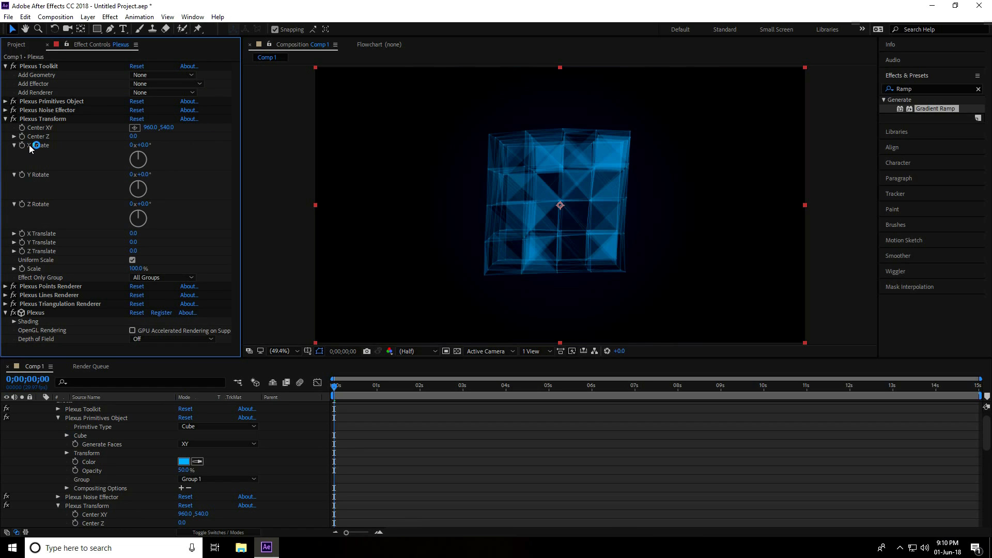
# Step: Set the Plexus Transform rotation to X -5°, Y 40°, Z 40°
pyautogui.moveTo(140, 144); pyautogui.dragTo(145, 150)
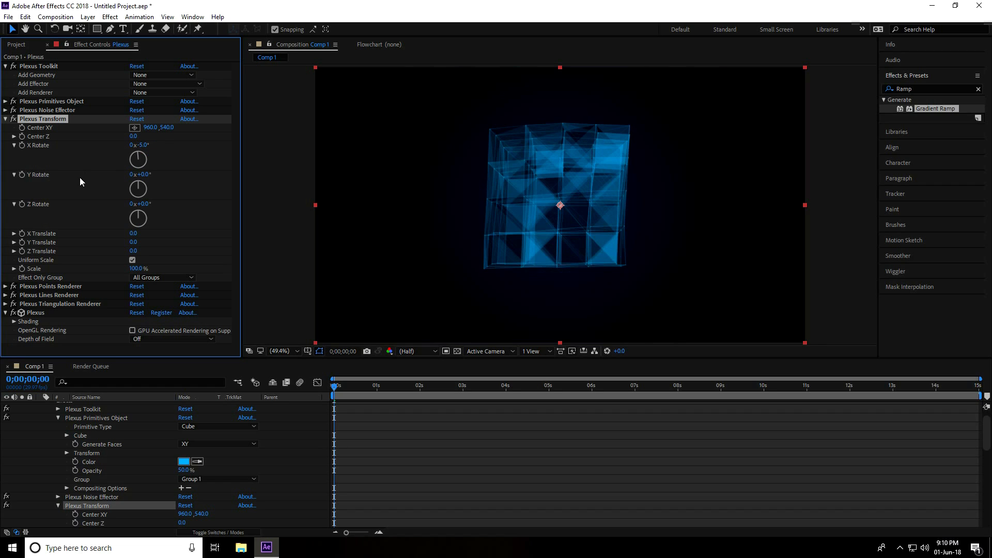
pyautogui.moveTo(140, 174); pyautogui.dragTo(171, 174)
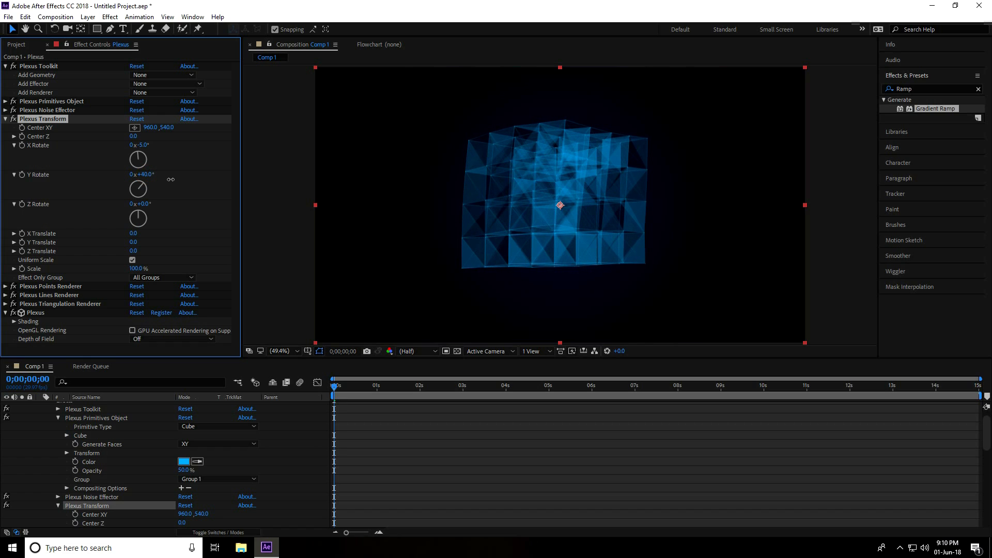
pyautogui.moveTo(141, 203); pyautogui.dragTo(152, 204)
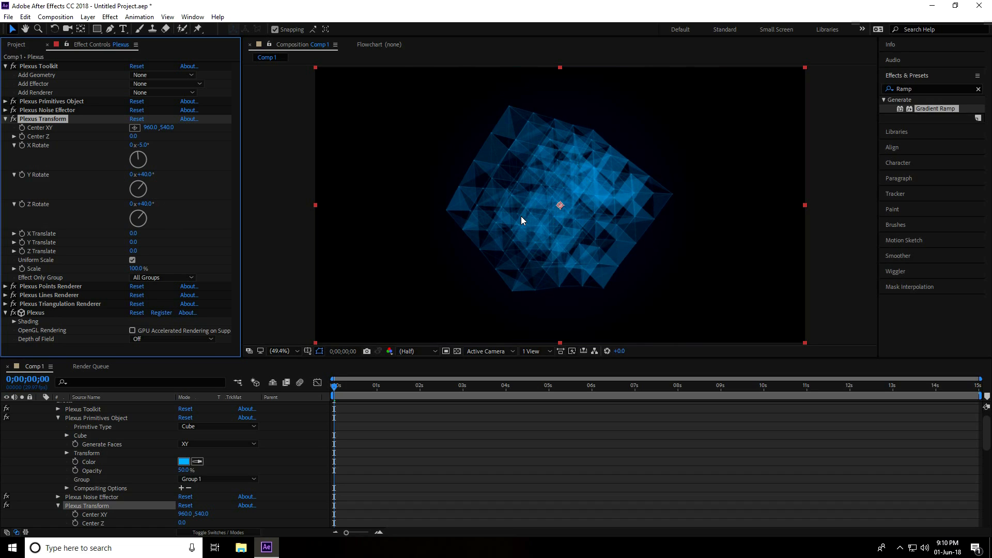
pyautogui.moveTo(535, 174)
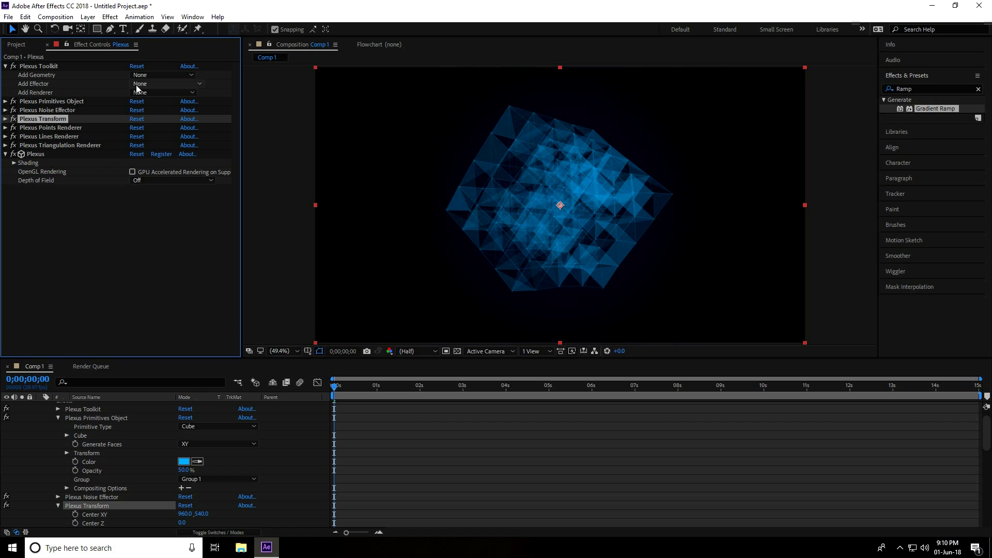
# Step: Add a second Noise Effector applying RGB colour noise to vertices at amplitude 200
pyautogui.click(164, 83)
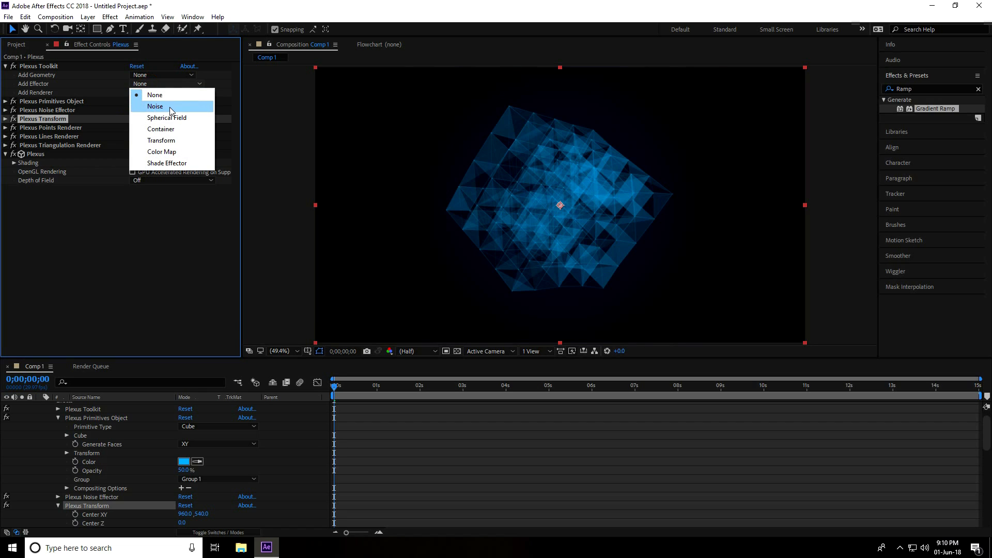
pyautogui.click(155, 105)
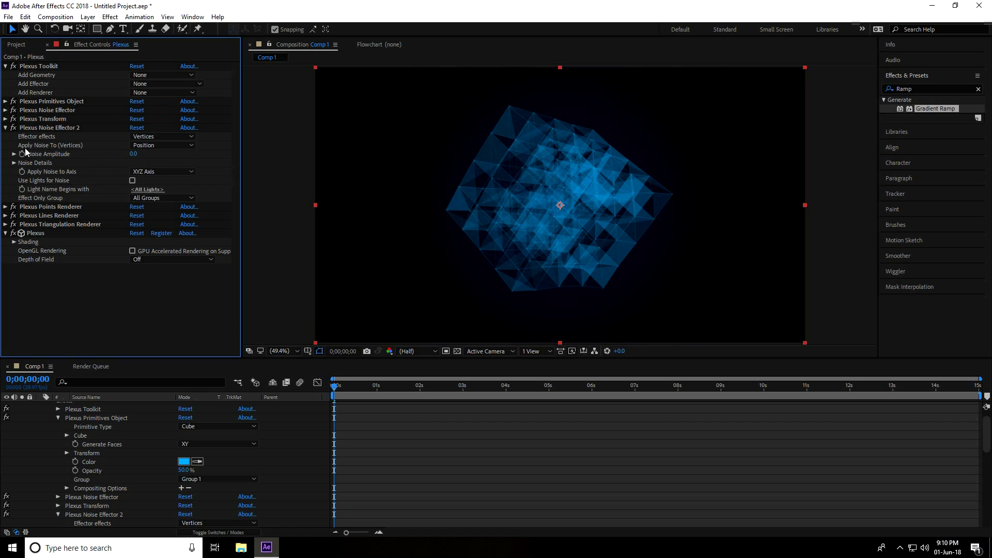
pyautogui.click(163, 145)
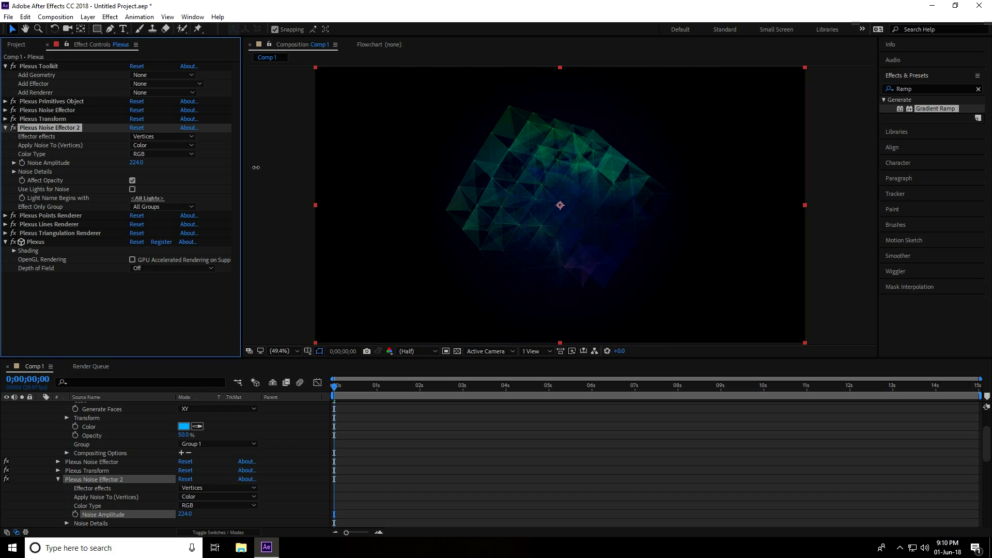
pyautogui.moveTo(135, 163); pyautogui.dragTo(136, 163)
pyautogui.write('200')
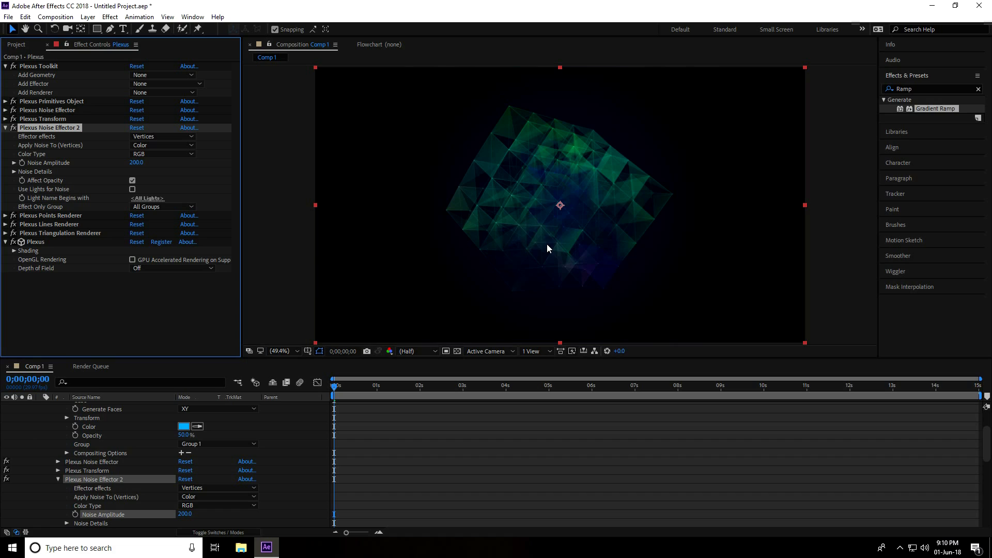
pyautogui.moveTo(522, 248)
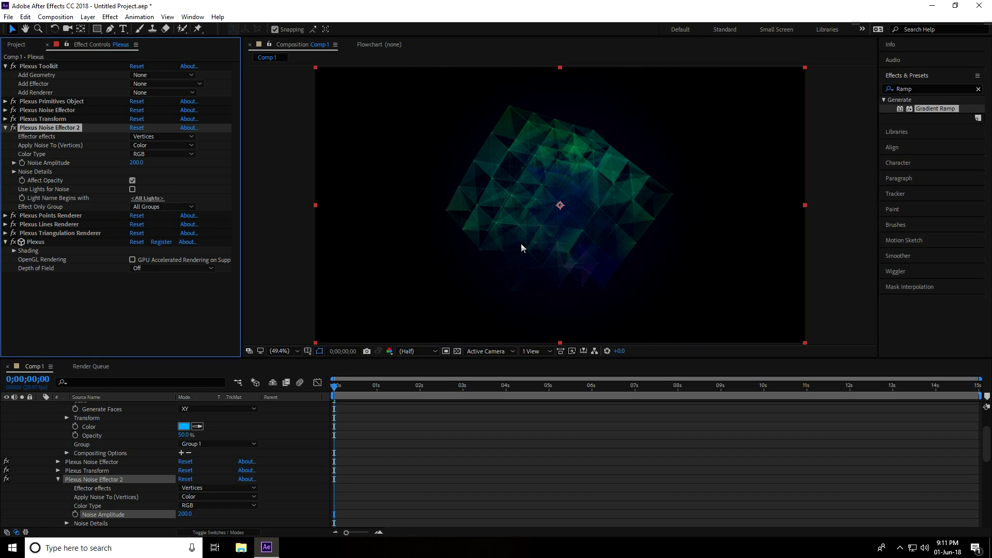
pyautogui.moveTo(907, 81)
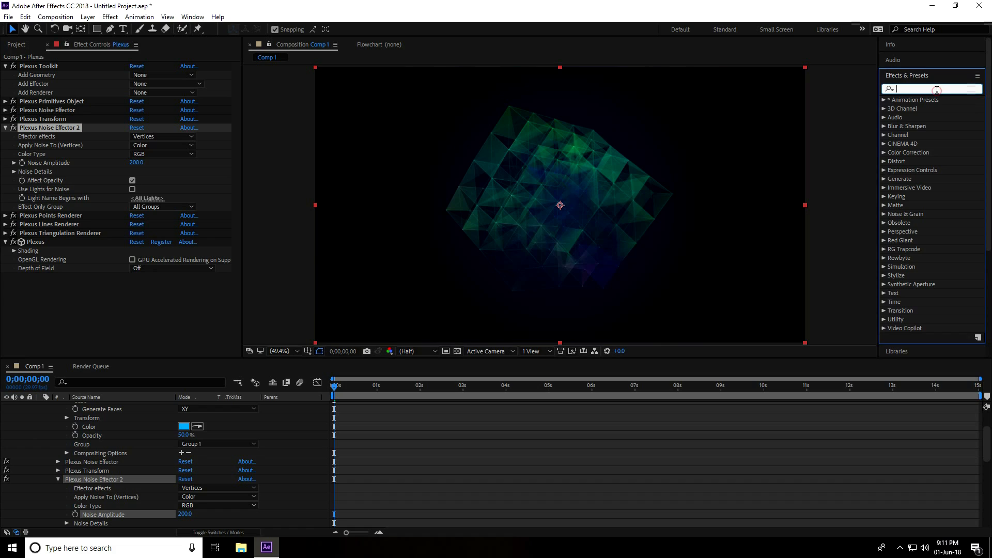
# Step: Search Effects & Presets for 'glow' to apply Stylize > Glow to the Plexus layer
pyautogui.write('glow')
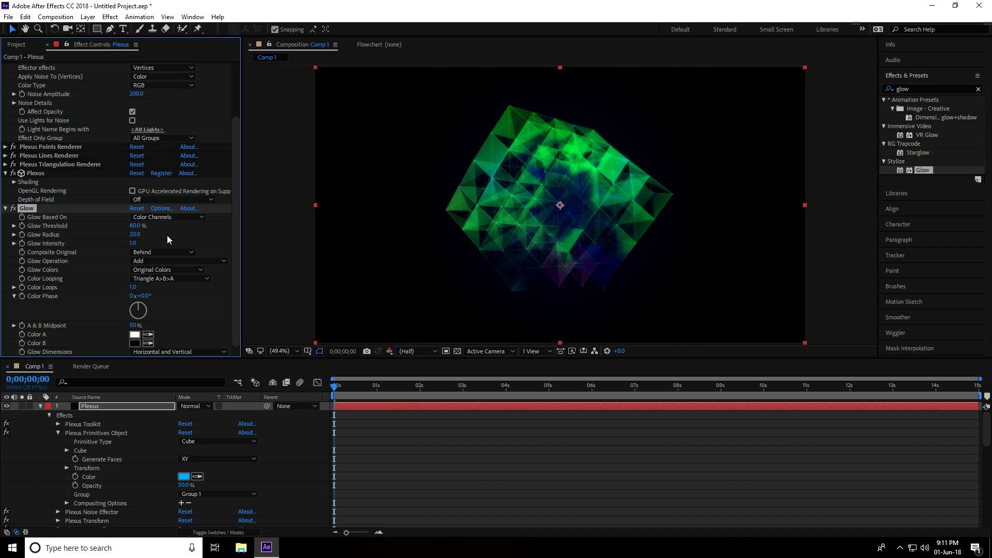
pyautogui.moveTo(141, 248)
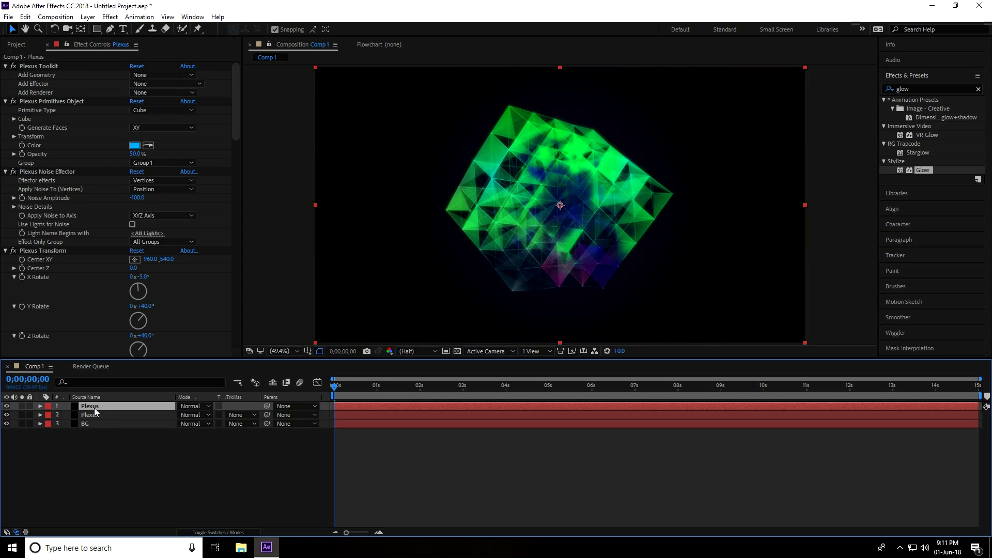
# Step: Select the duplicated Plexus layer and collapse its Primitives, Lines, renderer and Glow settings
pyautogui.click(90, 414)
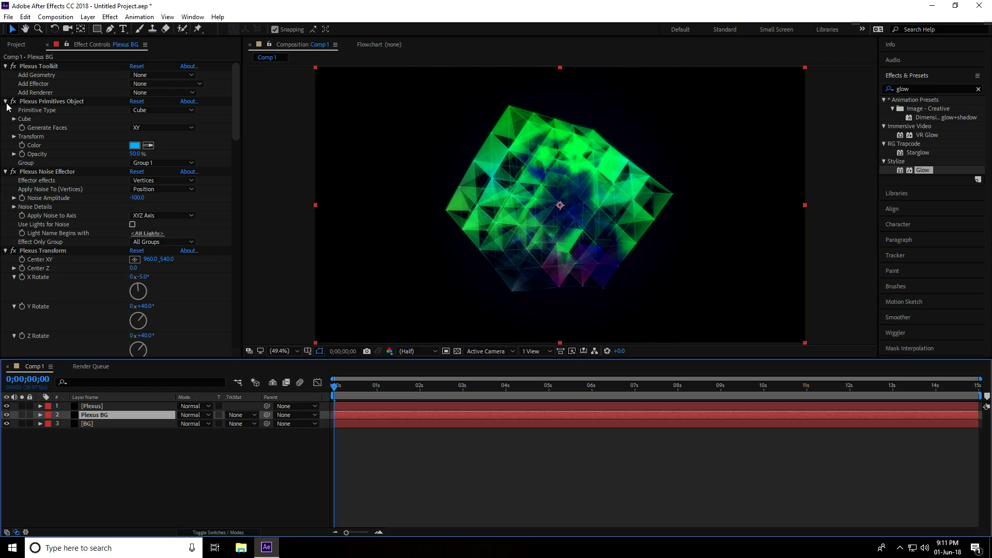
pyautogui.click(5, 102)
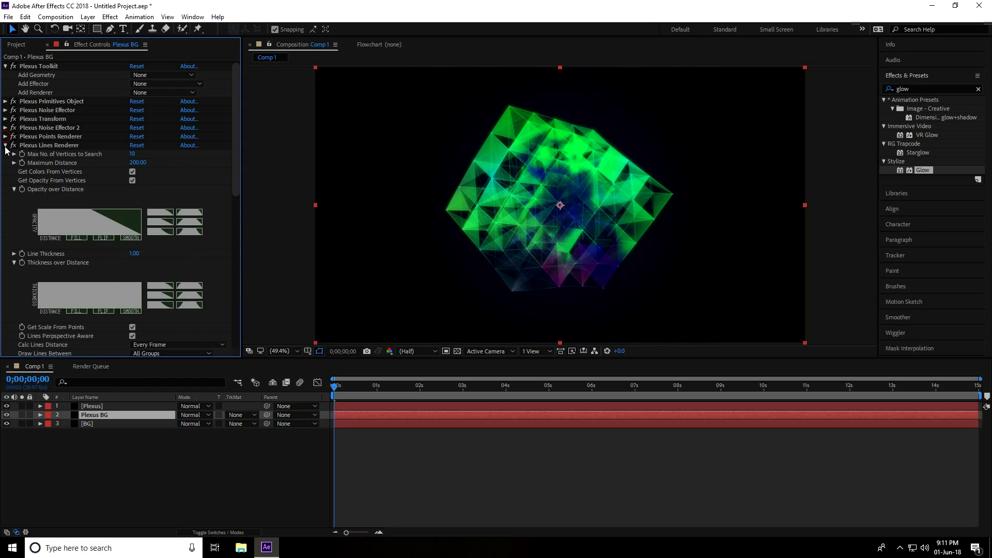
pyautogui.click(5, 145)
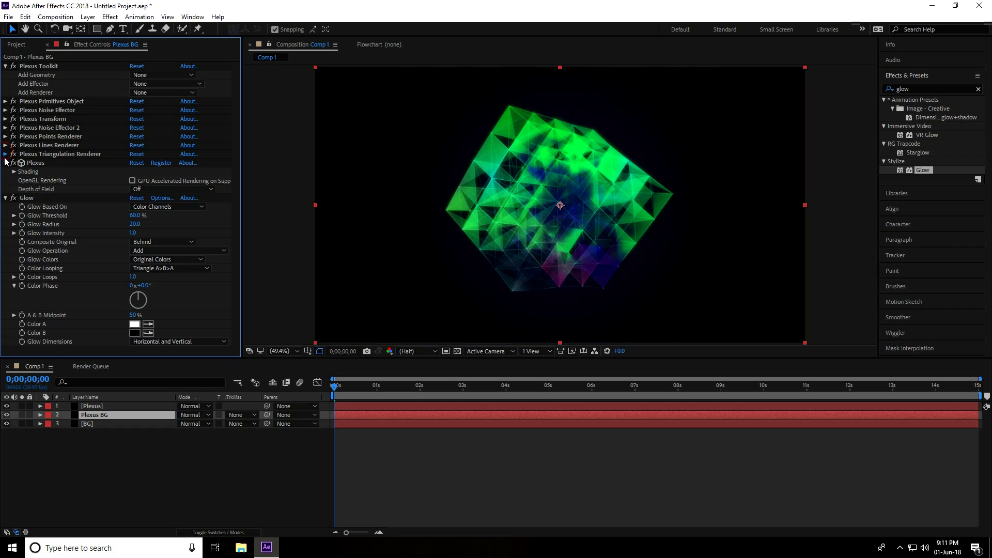
pyautogui.click(6, 171)
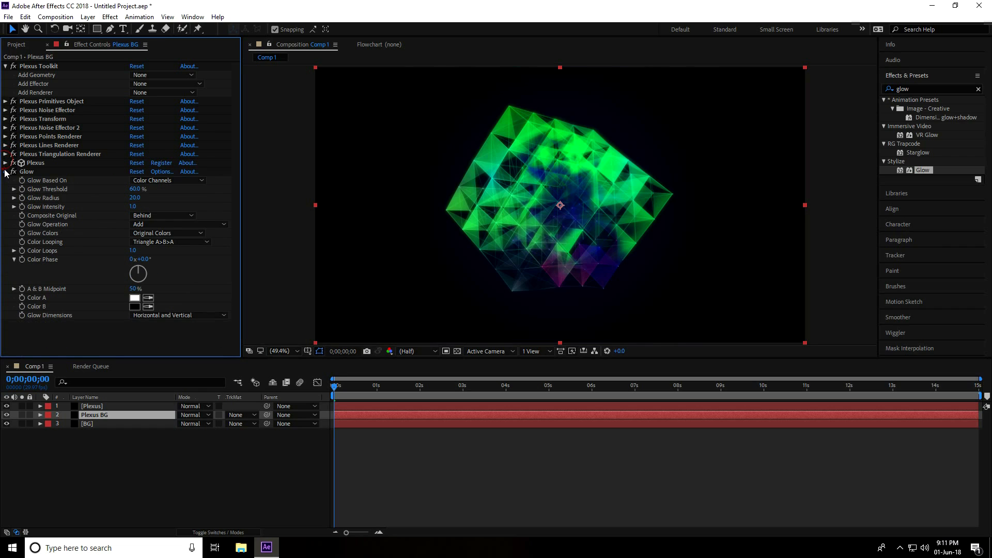
pyautogui.click(5, 171)
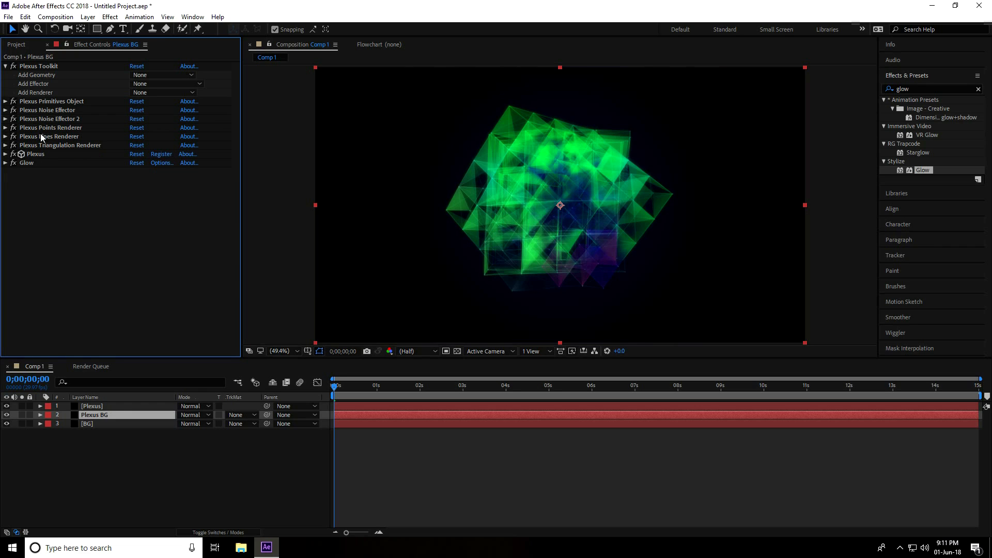
# Step: Set the Plexus Noise Effector's Noise Amplitude to 200
pyautogui.click(45, 110)
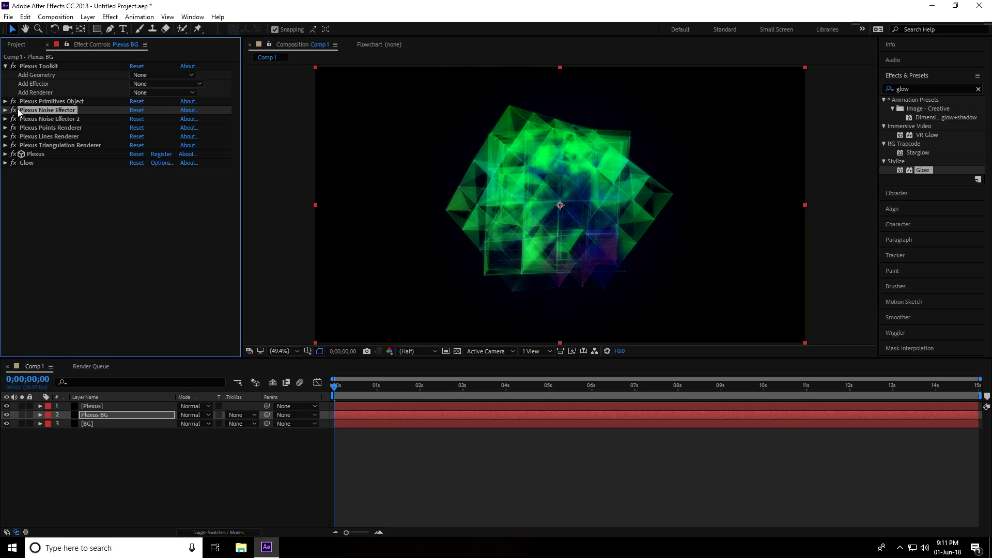
pyautogui.click(5, 110)
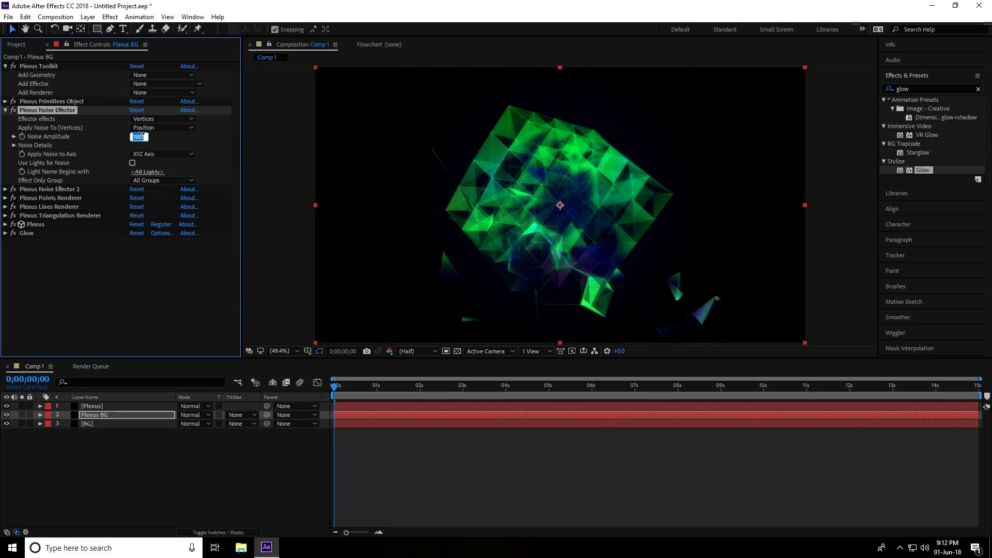
pyautogui.write('200.0')
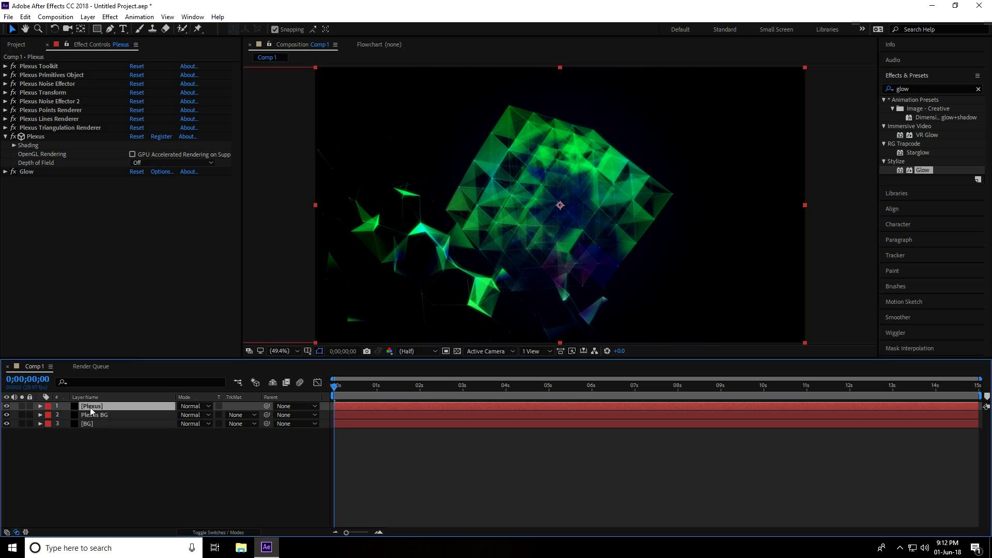
# Step: Switch the Plexus Circle copy's primitive type from cube to sphere
pyautogui.rightClick(92, 405)
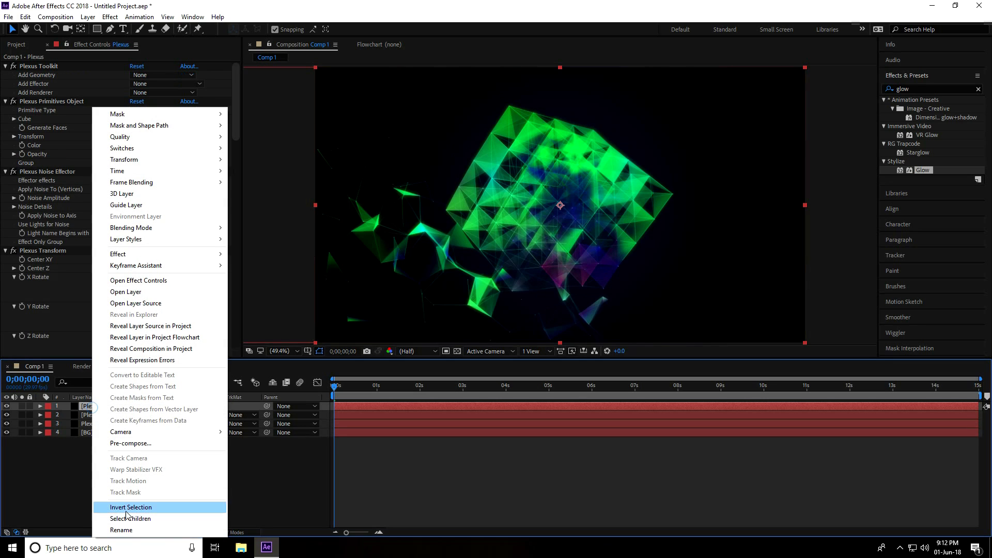
pyautogui.click(120, 529)
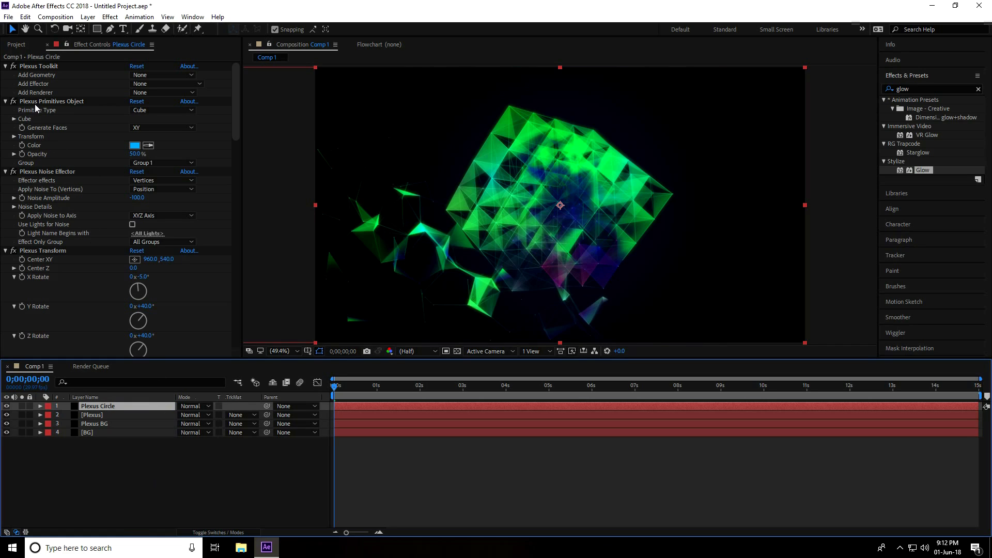
pyautogui.click(162, 109)
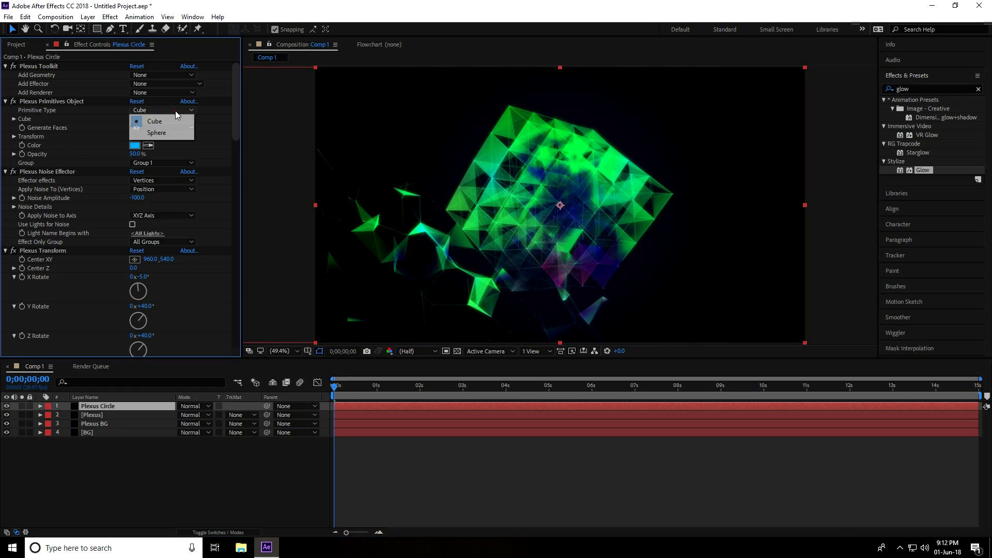
pyautogui.click(155, 132)
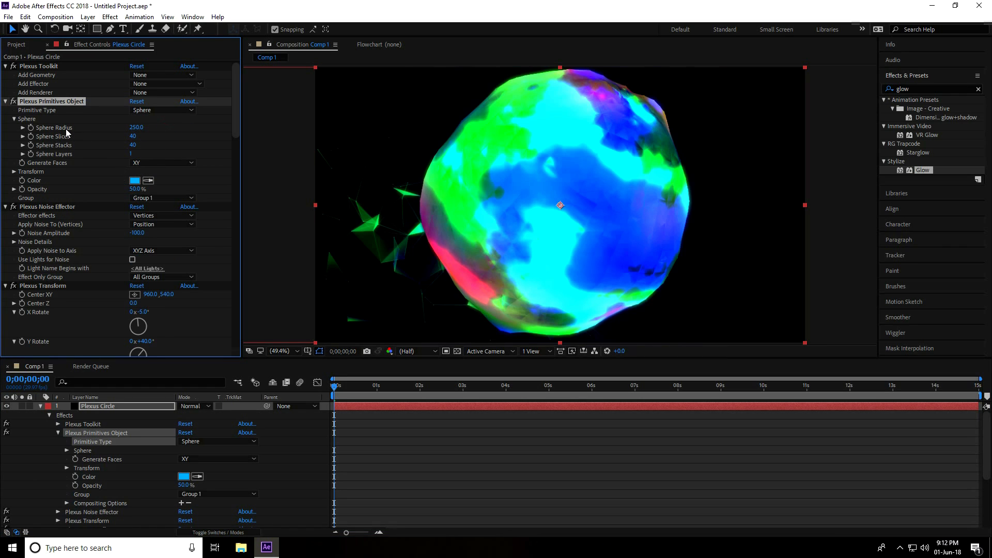
# Step: Set the sphere radius to 182 with 8 slices and stacks
pyautogui.doubleClick(136, 127)
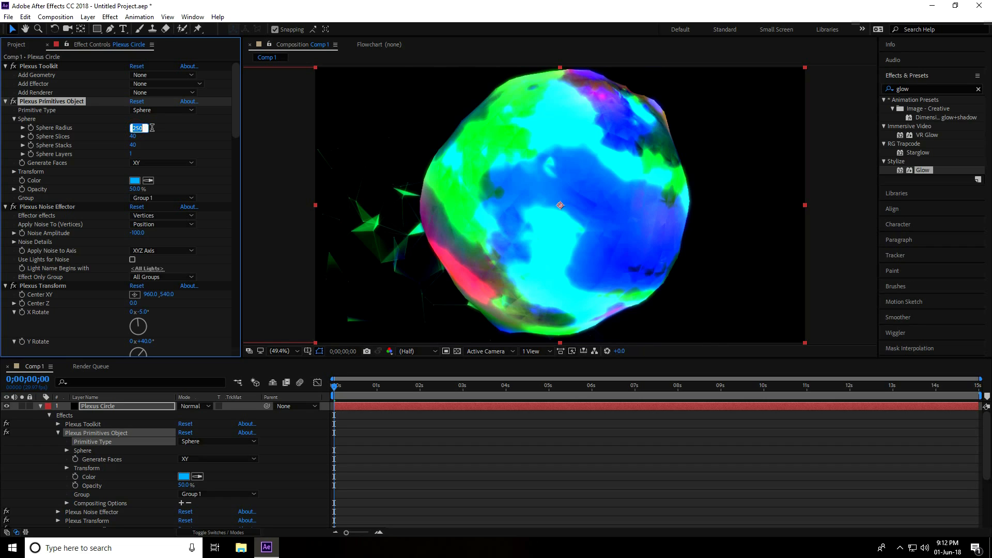
pyautogui.write('120.0')
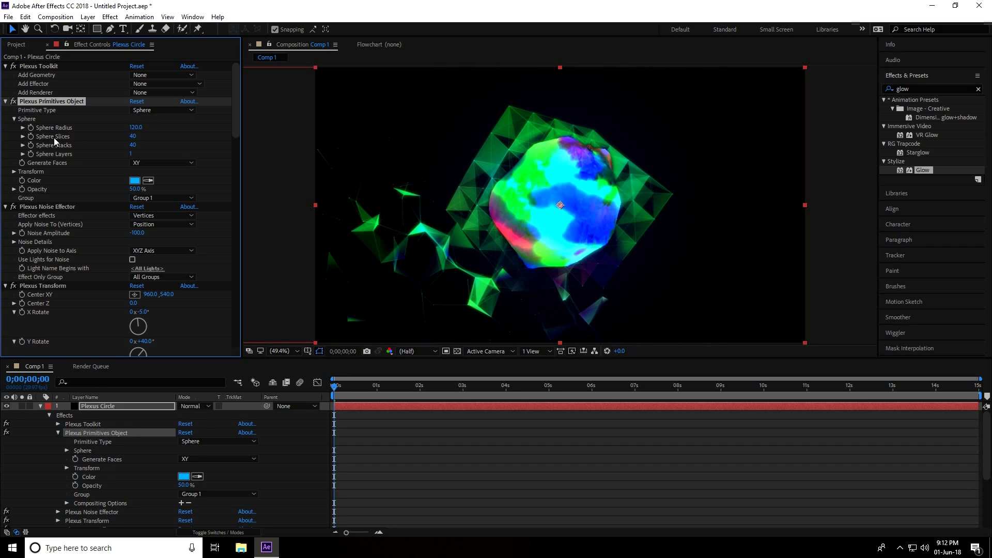
pyautogui.doubleClick(134, 136)
pyautogui.write('8')
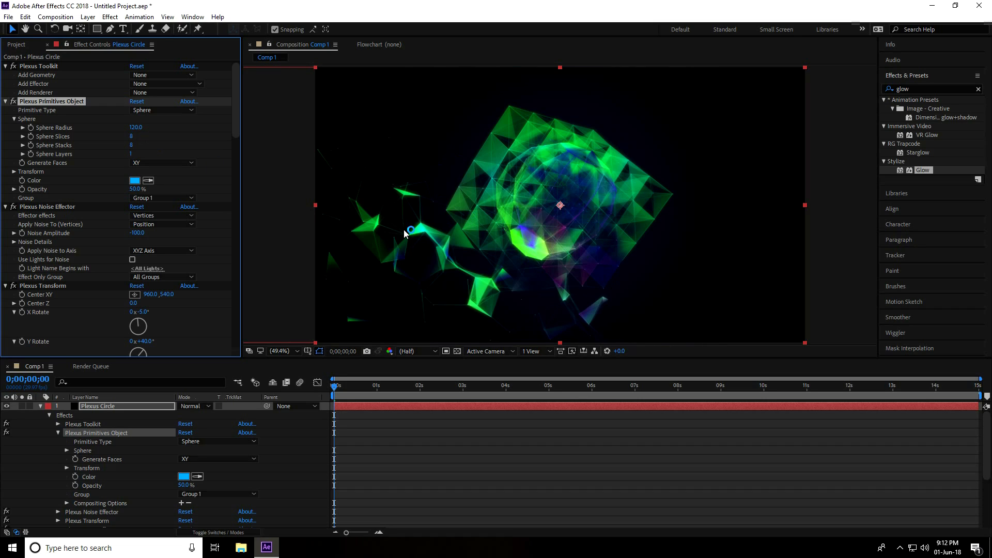
pyautogui.scroll(-3)
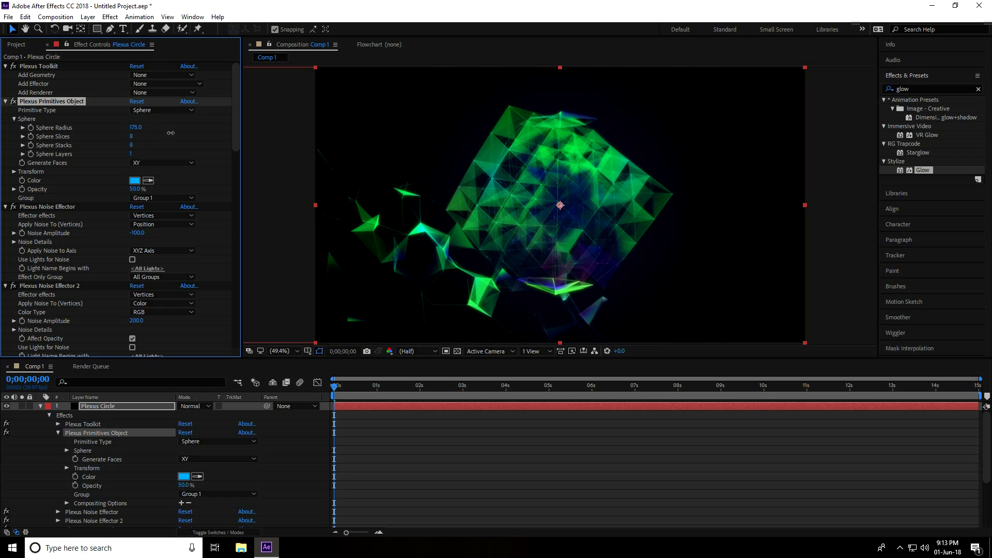
pyautogui.moveTo(135, 127); pyautogui.dragTo(140, 127)
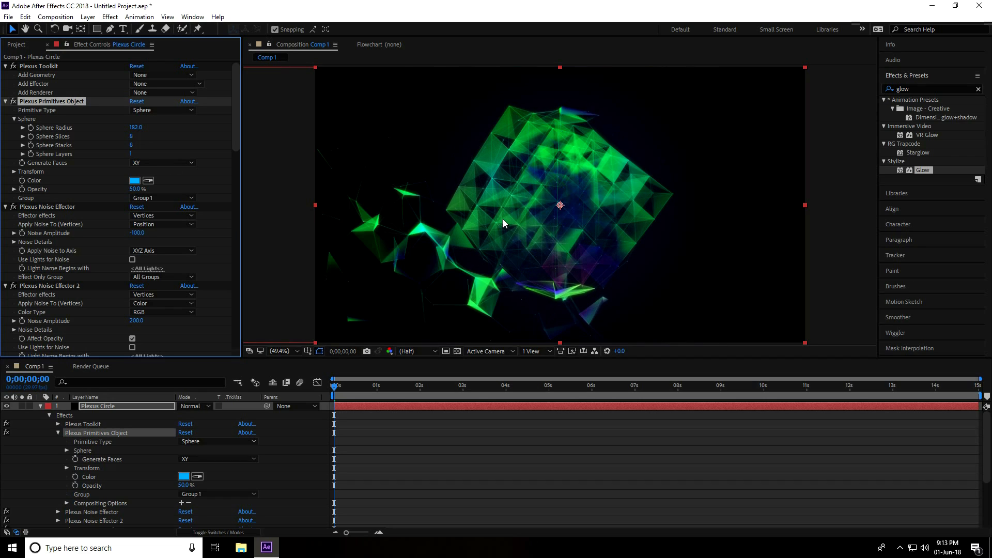
pyautogui.moveTo(39, 431)
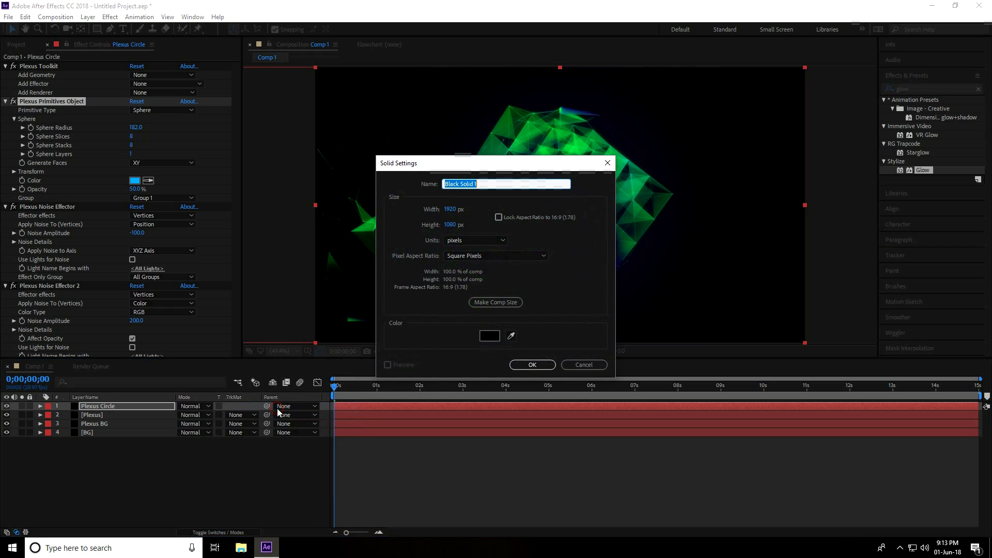
# Step: Name the new full-frame solid 'Light' and confirm Solid Settings
pyautogui.write('Light')
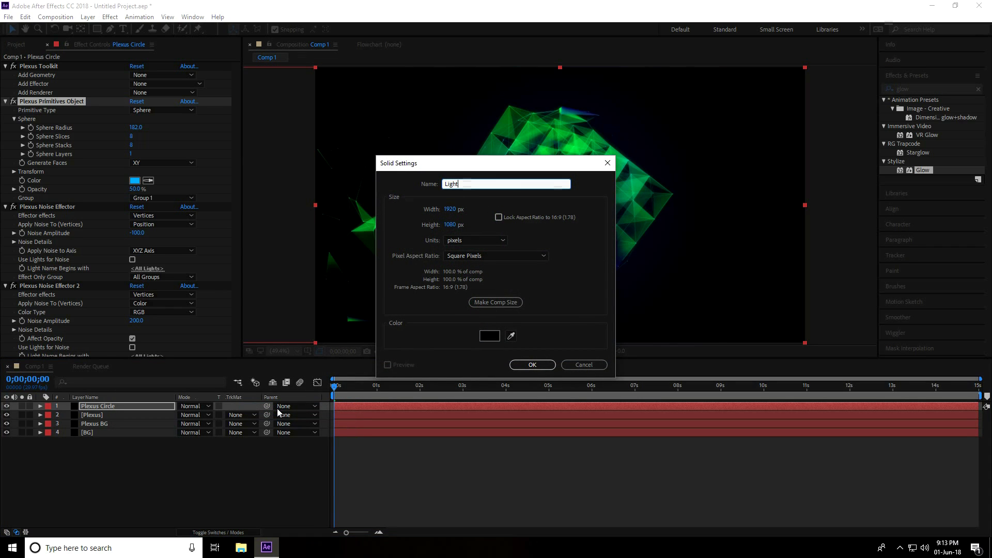
pyautogui.click(531, 364)
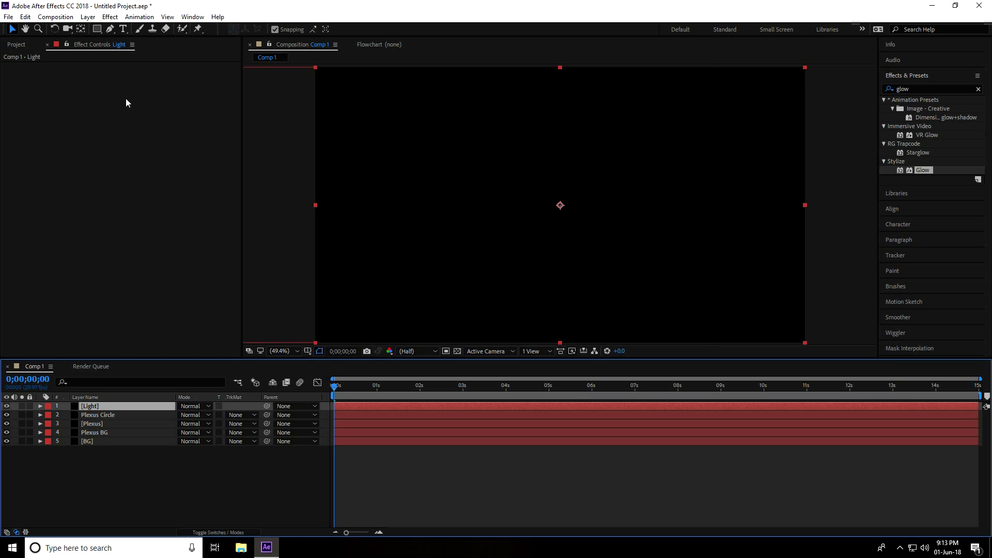
# Step: Add Optical Flares to the Light layer and set the flare colour to green
pyautogui.click(109, 17)
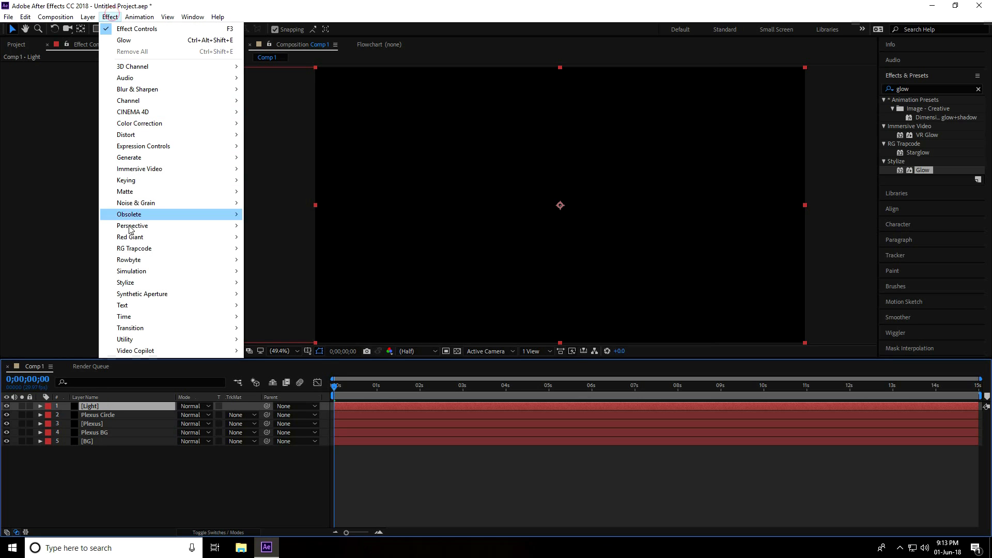
pyautogui.moveTo(134, 350)
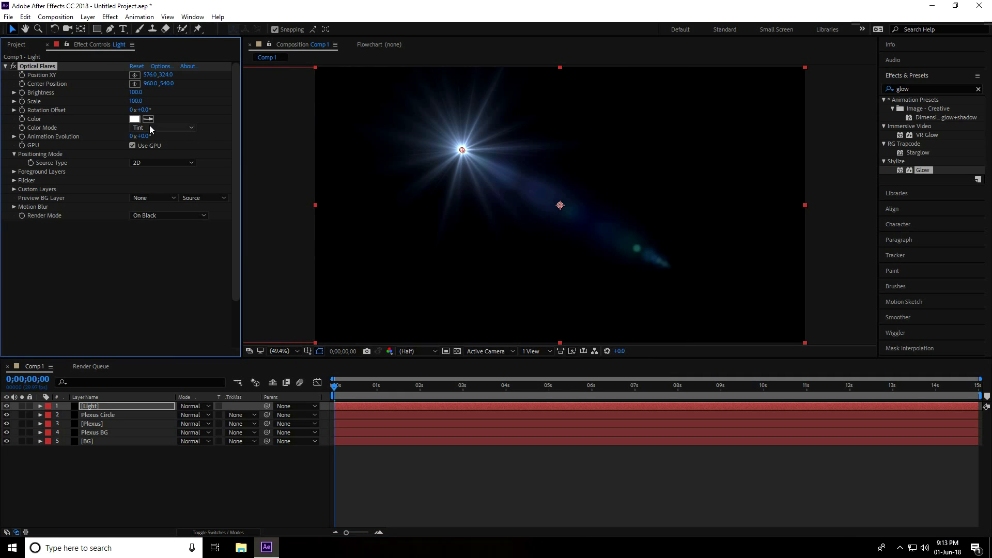
pyautogui.click(134, 119)
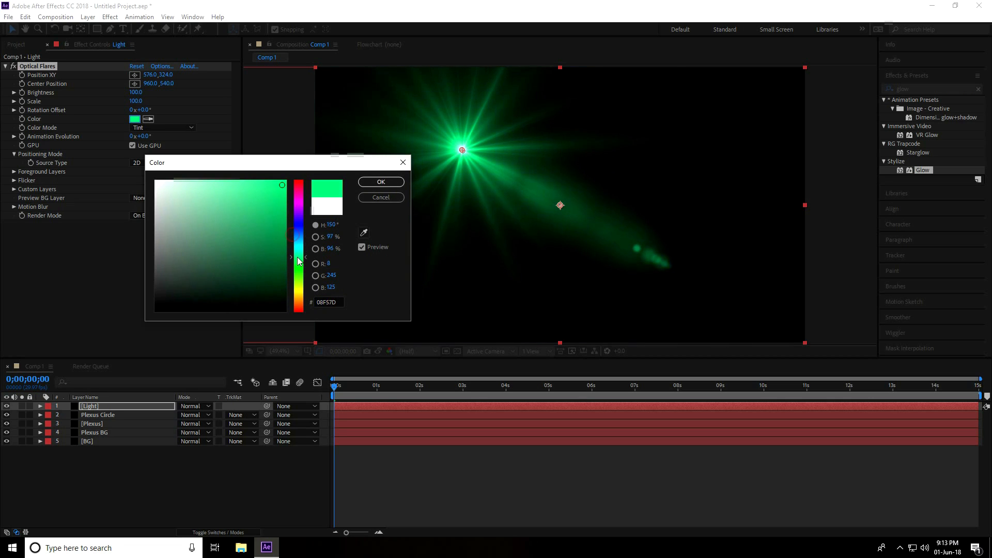
pyautogui.click(380, 181)
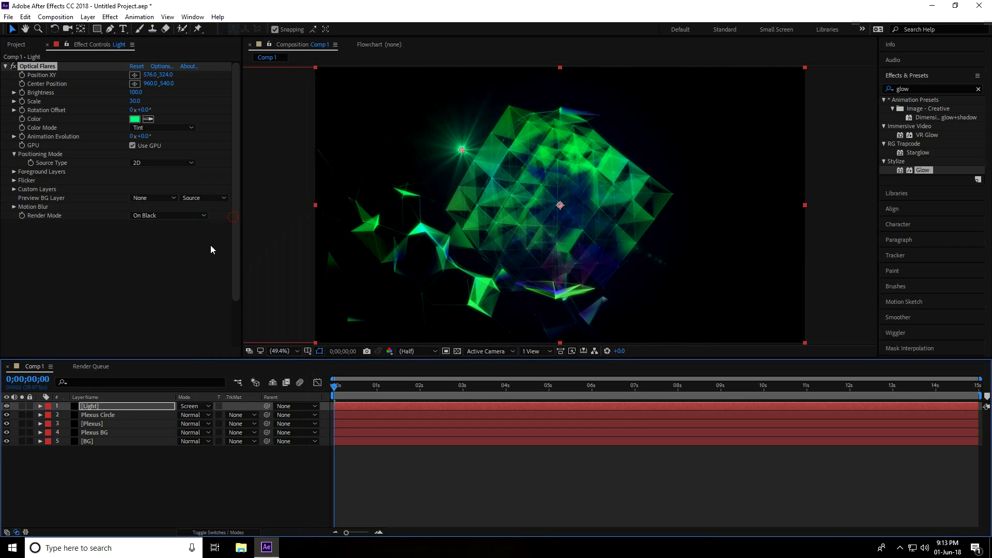
# Step: Drag the green flare onto the cube's top corner and duplicate the Light layer
pyautogui.moveTo(462, 150); pyautogui.dragTo(477, 139)
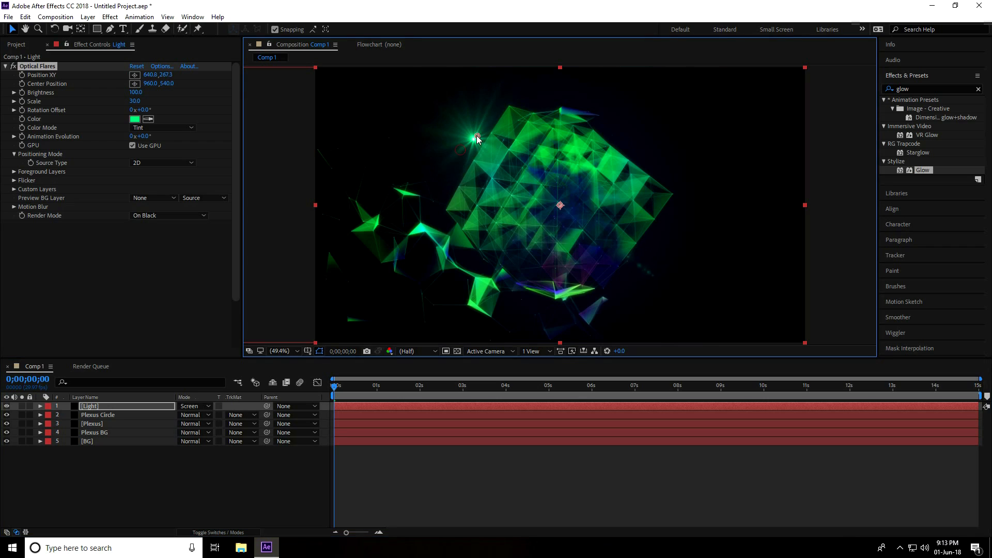
pyautogui.moveTo(477, 138); pyautogui.dragTo(507, 109)
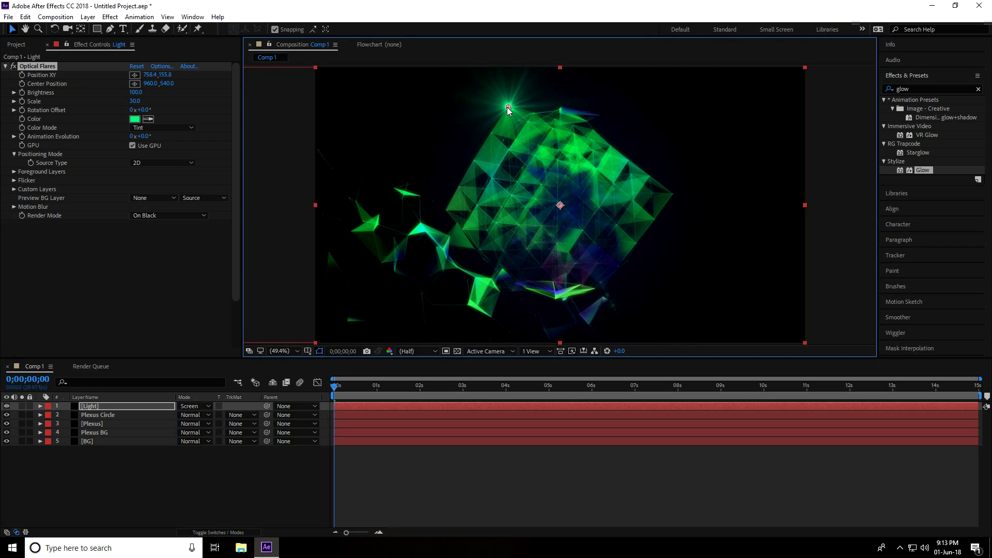
pyautogui.click(94, 431)
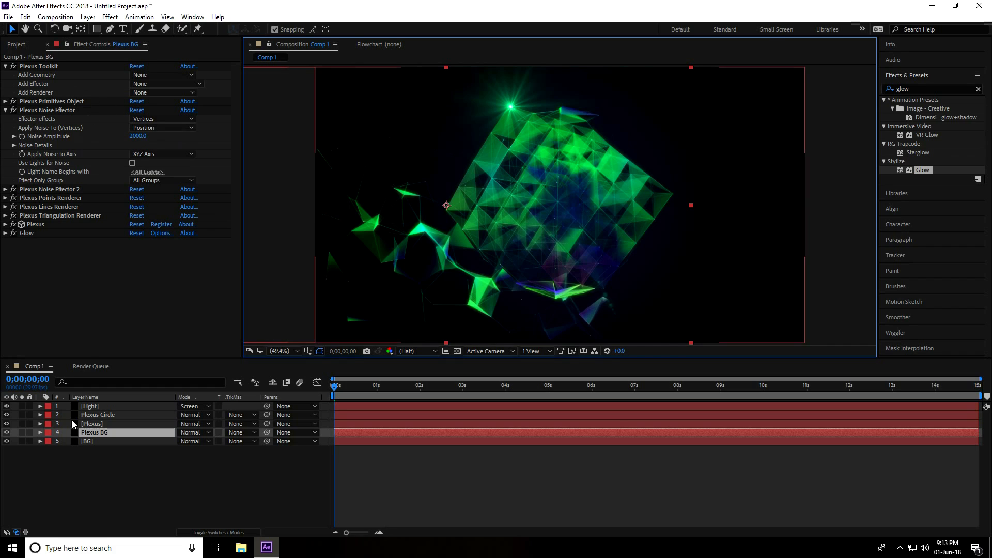
pyautogui.click(89, 406)
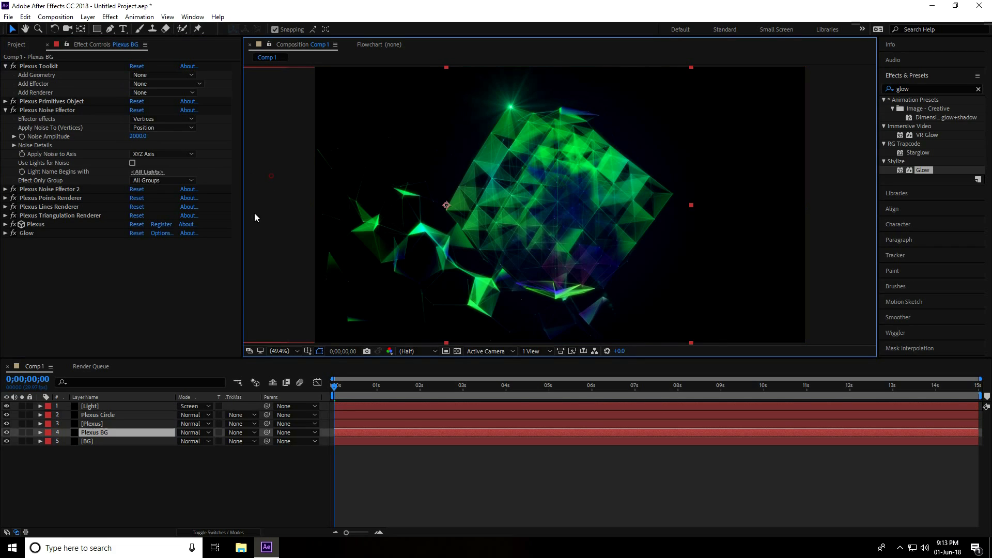
pyautogui.moveTo(380, 338)
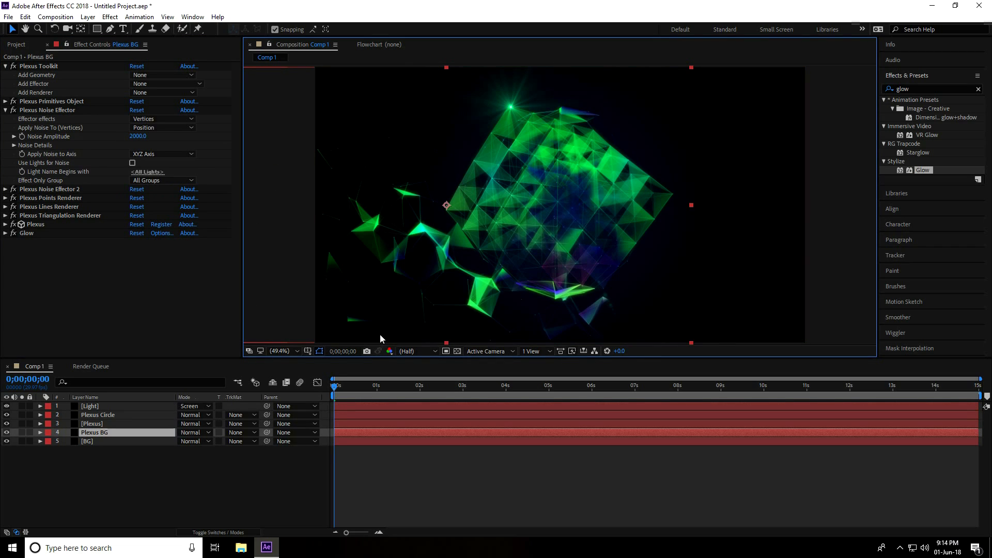
pyautogui.click(90, 405)
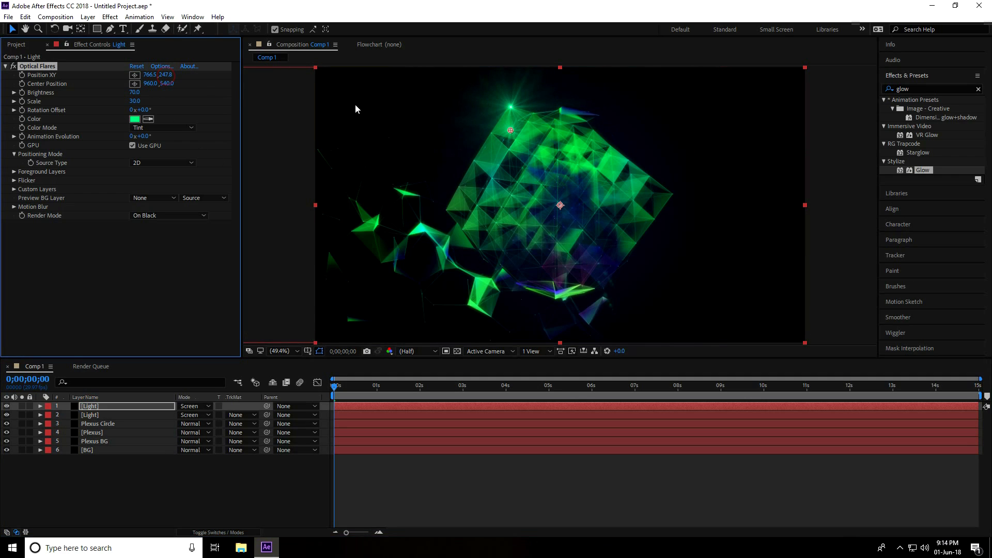
# Step: Move the second flare below the frame's bottom edge and tint it blue
pyautogui.moveTo(509, 131); pyautogui.dragTo(544, 295)
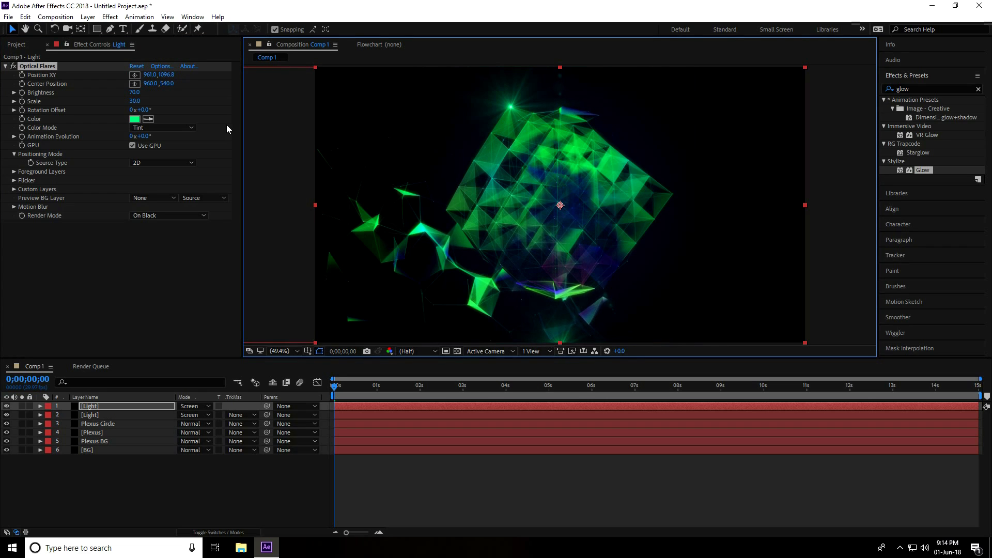
pyautogui.moveTo(117, 125)
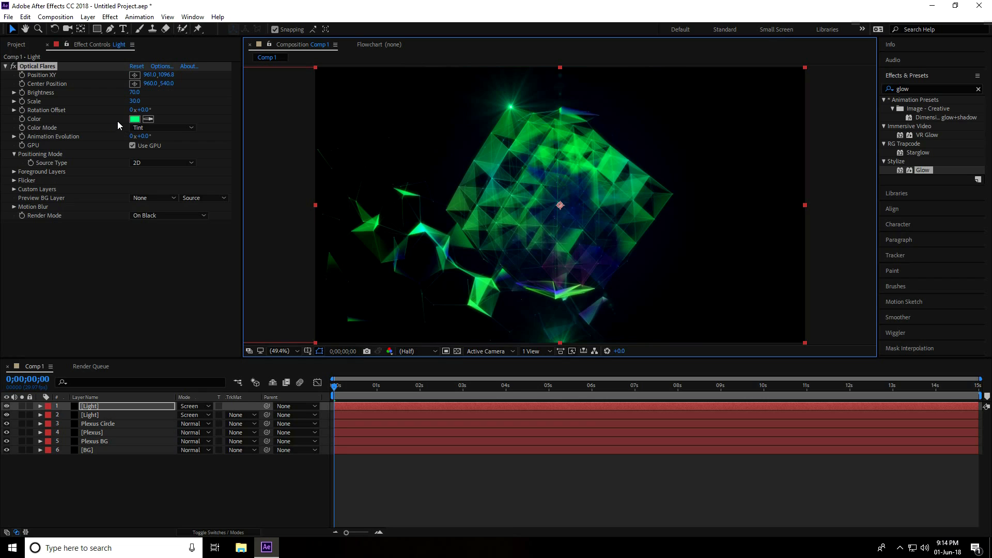
pyautogui.click(135, 119)
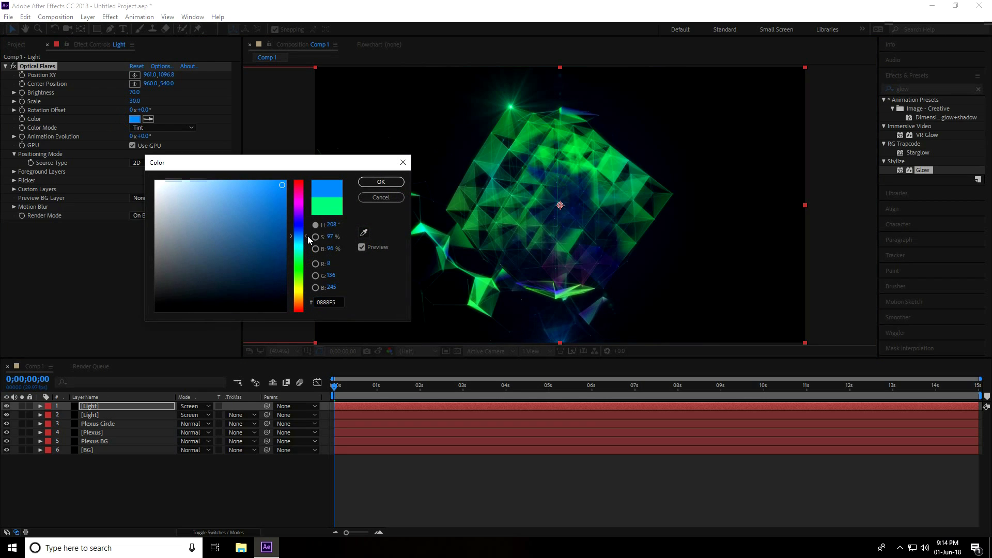
pyautogui.click(380, 181)
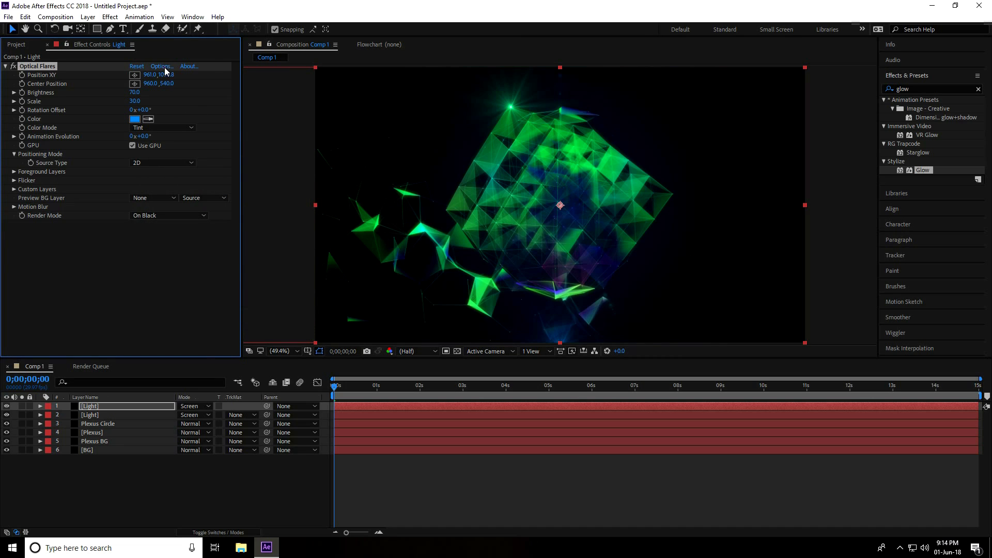
# Step: Remove the iris elements in Optical Flares Options, keeping only the Glow element
pyautogui.click(162, 65)
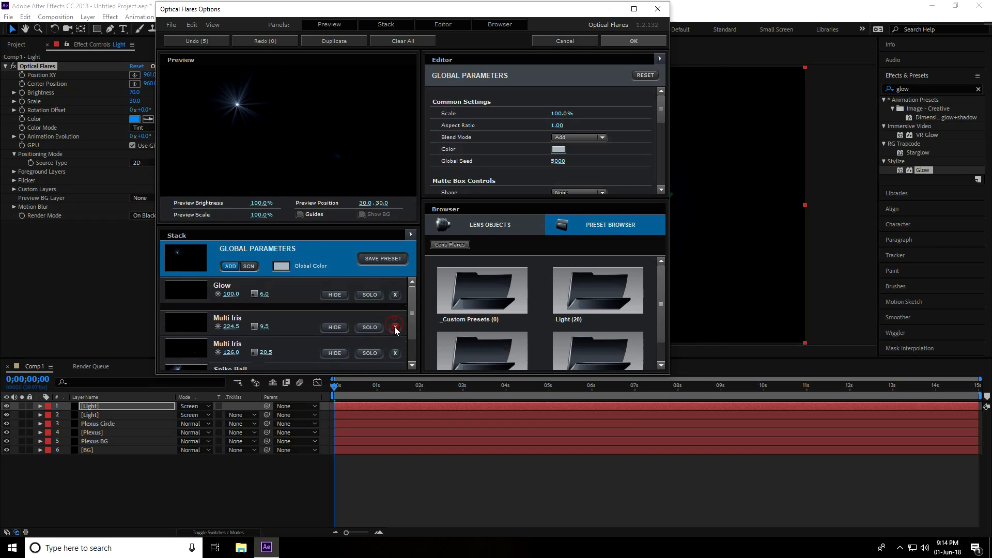
pyautogui.click(395, 327)
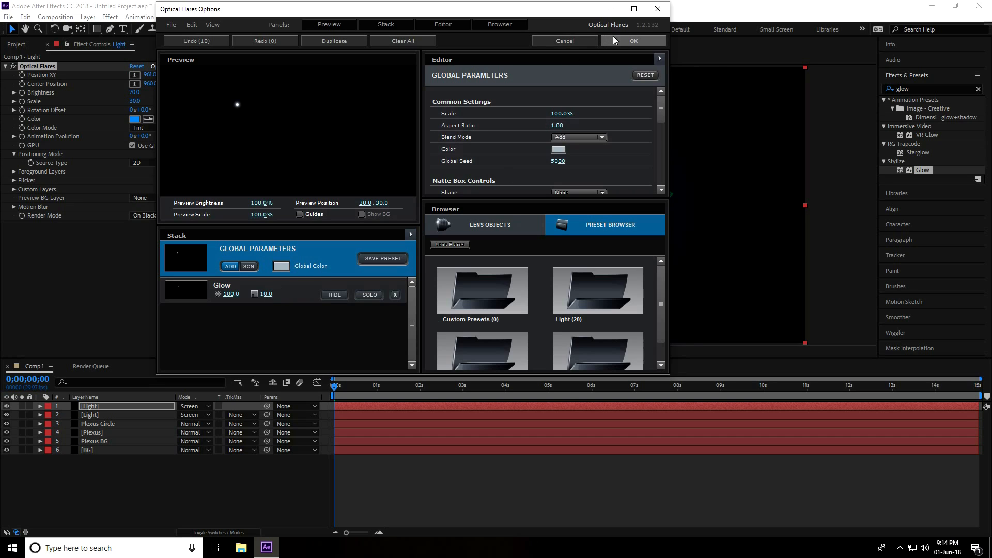
pyautogui.click(632, 40)
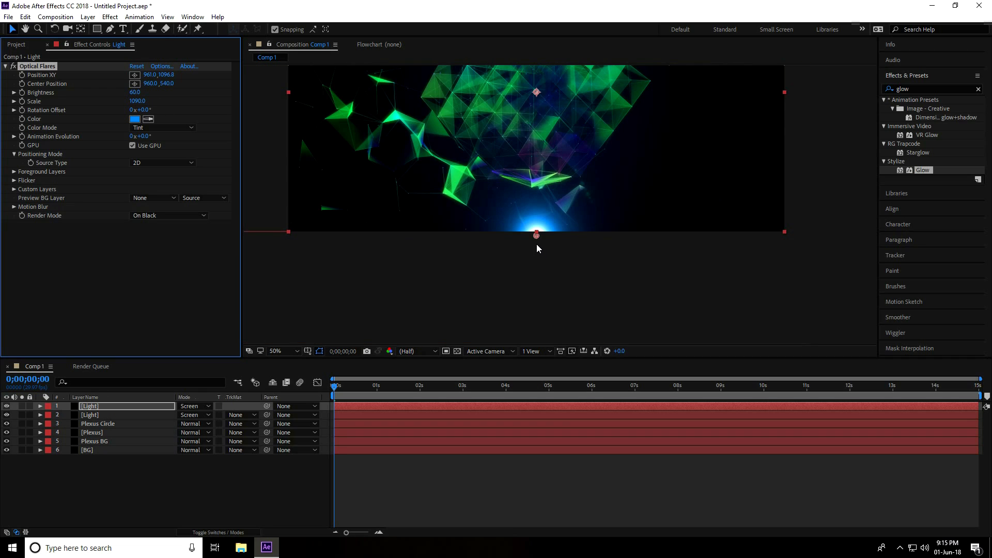
# Step: Nudge the blue glow slightly lower beneath the frame's bottom edge
pyautogui.moveTo(536, 236); pyautogui.dragTo(537, 248)
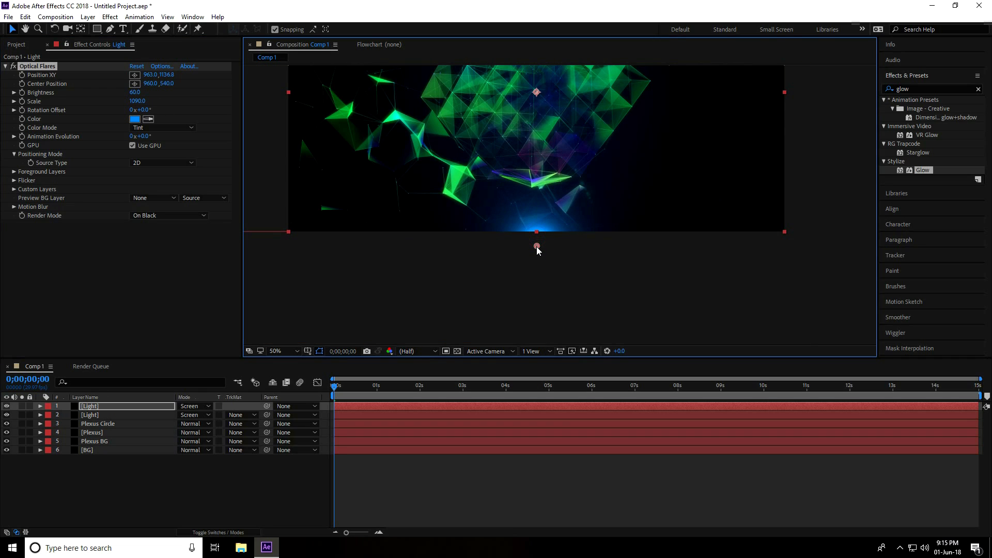
pyautogui.click(277, 350)
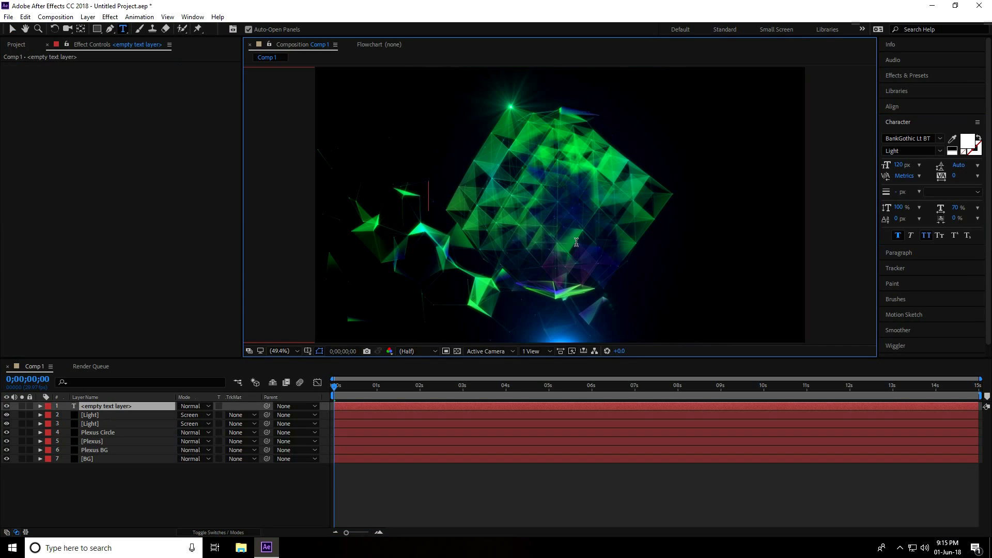
# Step: Type the title 'AFTER EFFECT PLEXUS'
pyautogui.write('AFTER')
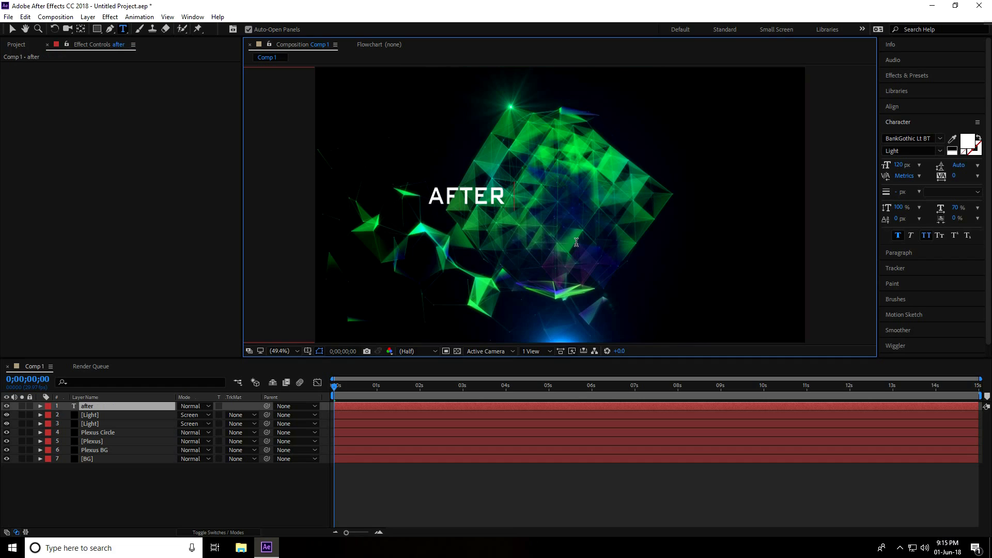
pyautogui.write('E')
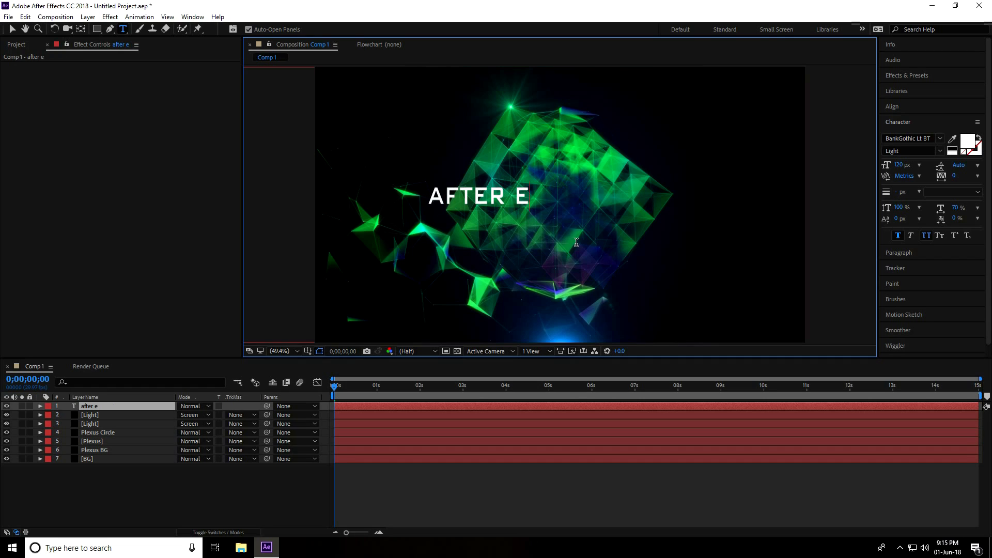
pyautogui.write('FFECT')
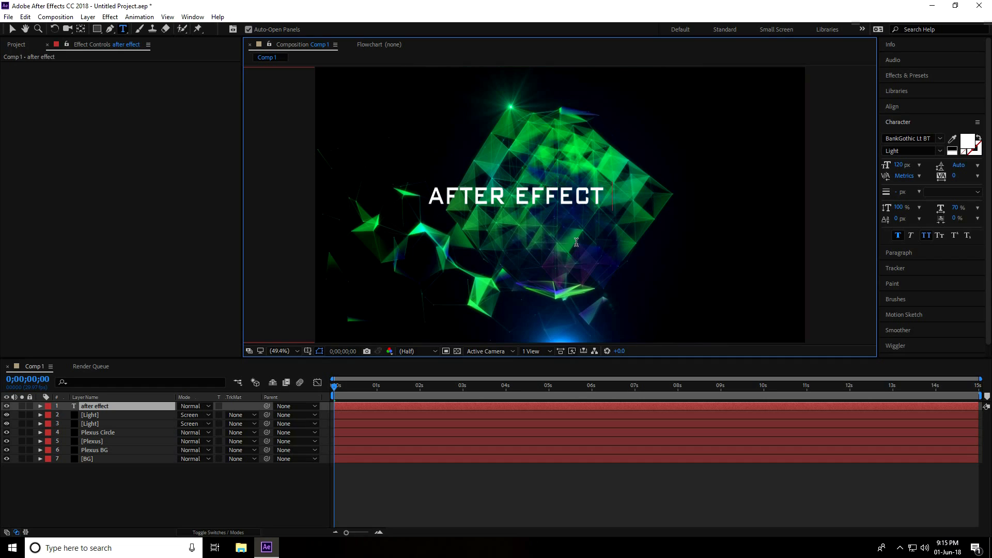
pyautogui.write('PL')
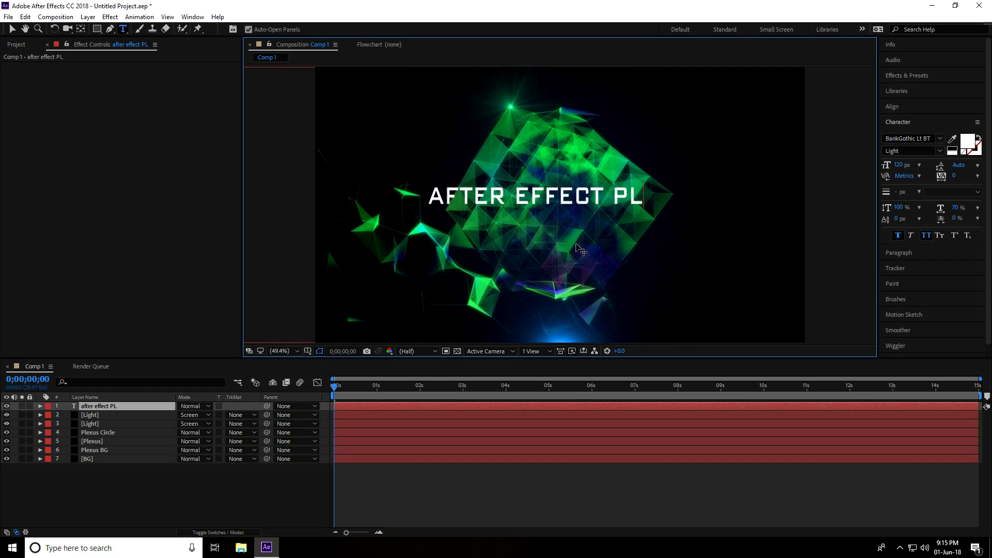
pyautogui.write('EX')
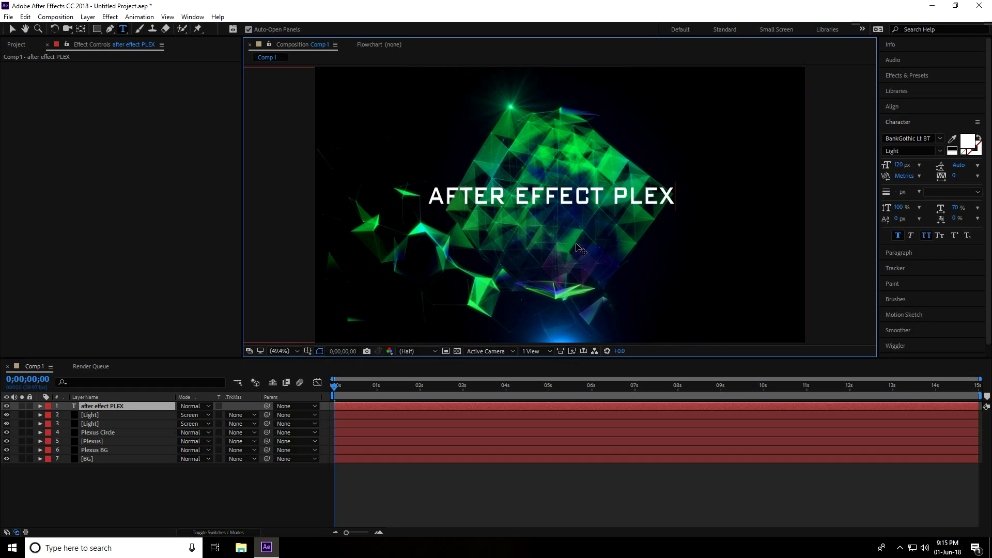
pyautogui.write('US')
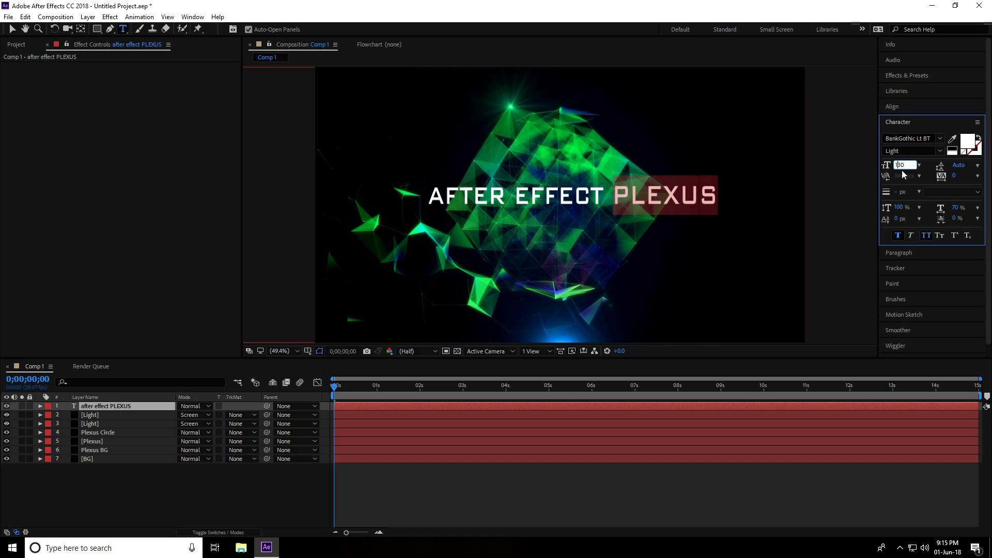
# Step: Size PLEXUS at 130 px and AFTER EFFECT at 80 px, then centre the title
pyautogui.write('130')
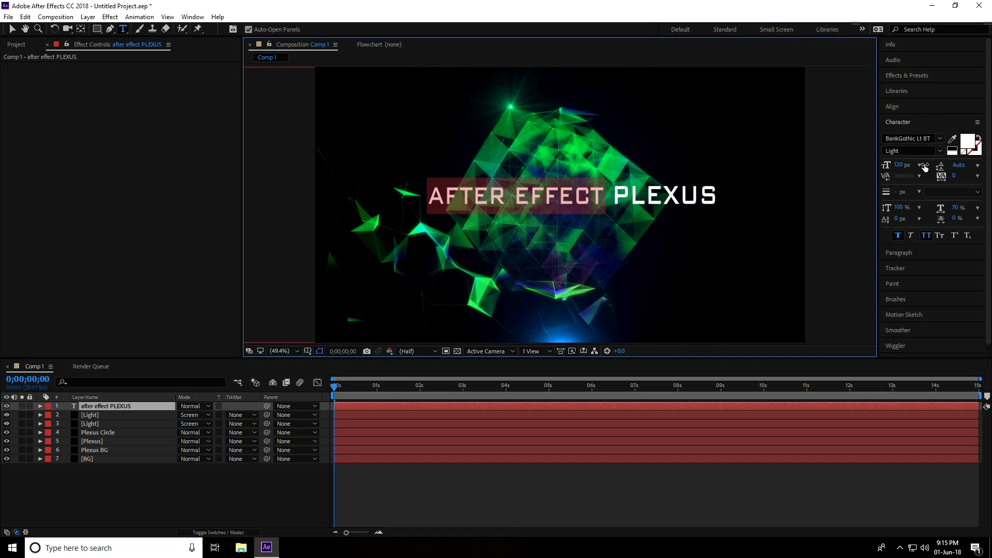
pyautogui.write('80')
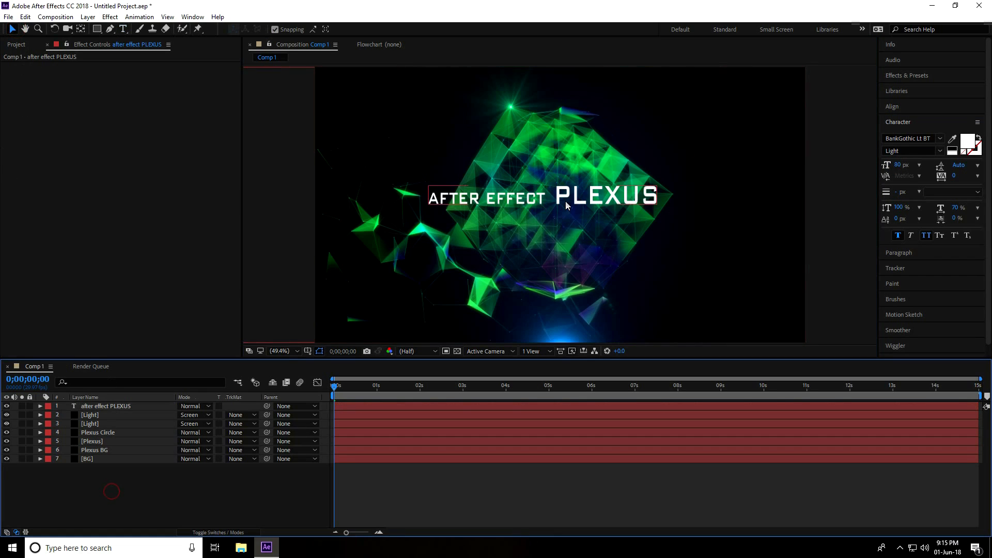
pyautogui.click(544, 196)
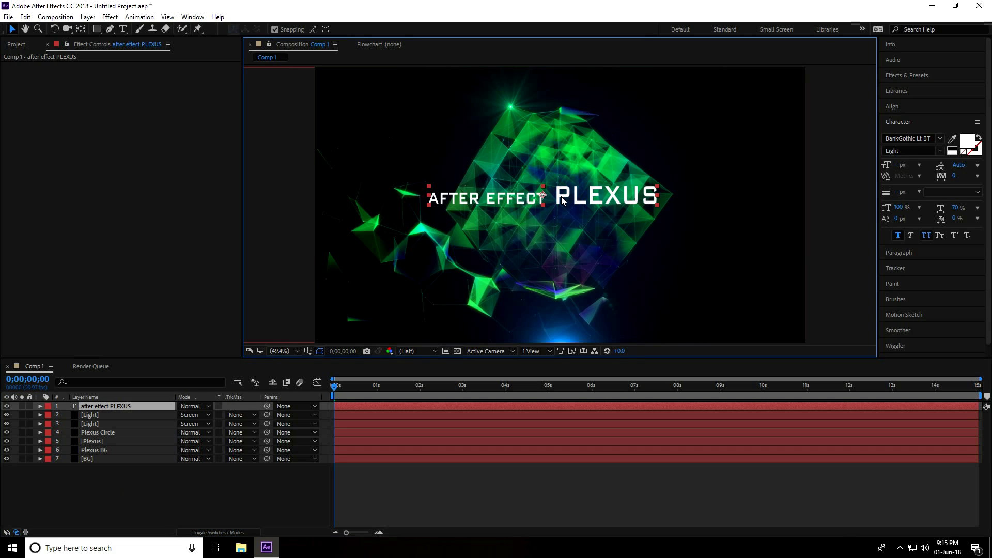
pyautogui.moveTo(896, 110)
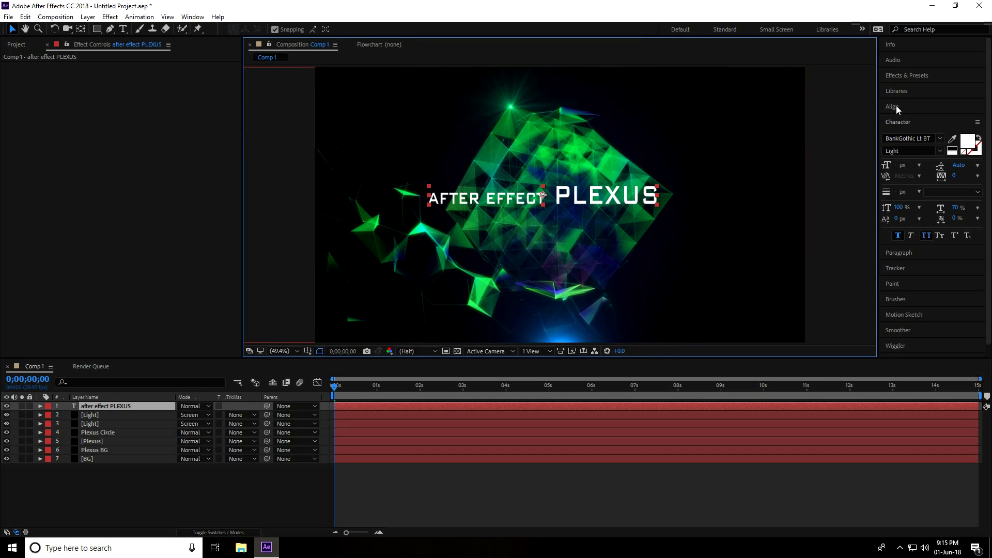
pyautogui.click(893, 106)
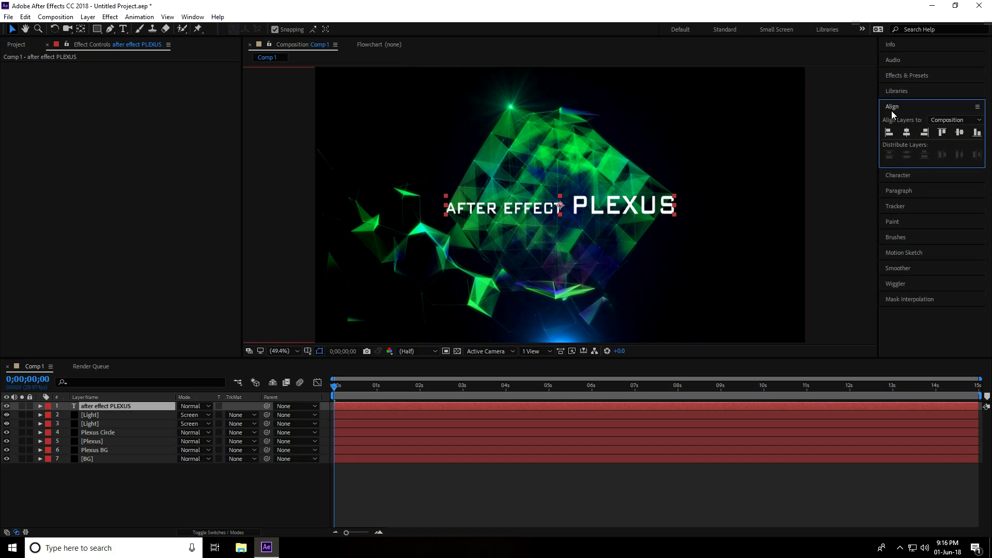
pyautogui.click(906, 75)
pyautogui.write('glow')
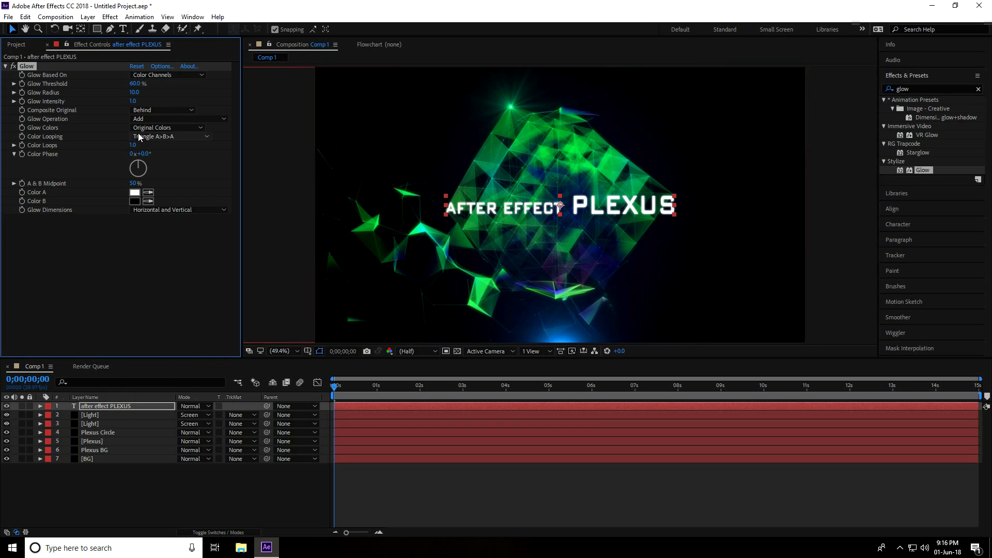
# Step: Drag the title's Glow Radius up to about 53
pyautogui.moveTo(133, 92); pyautogui.dragTo(143, 93)
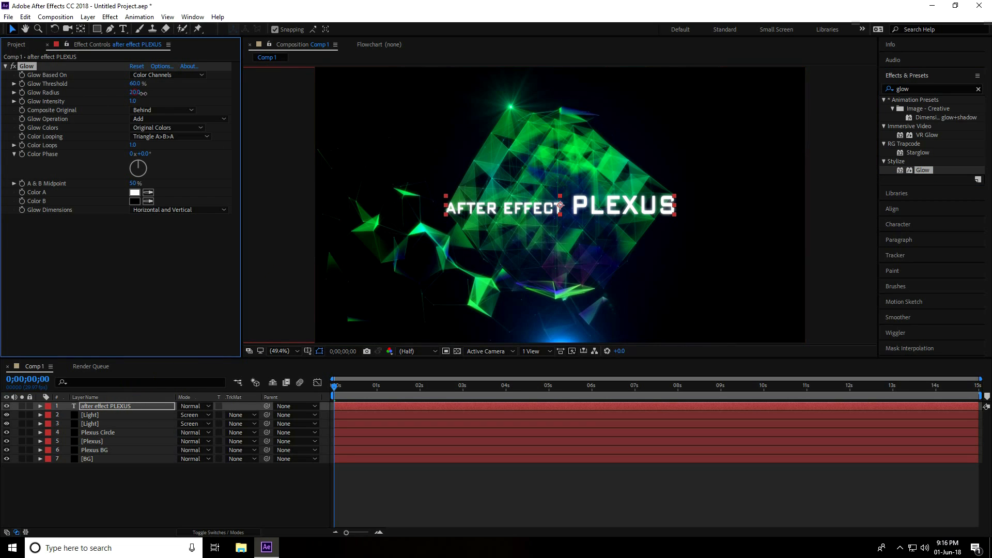
pyautogui.moveTo(135, 92); pyautogui.dragTo(135, 92)
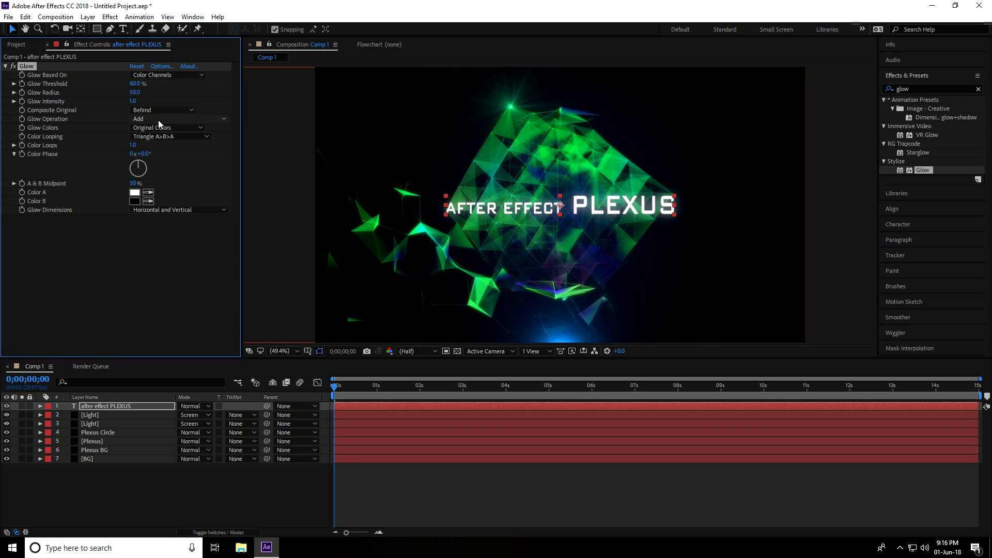